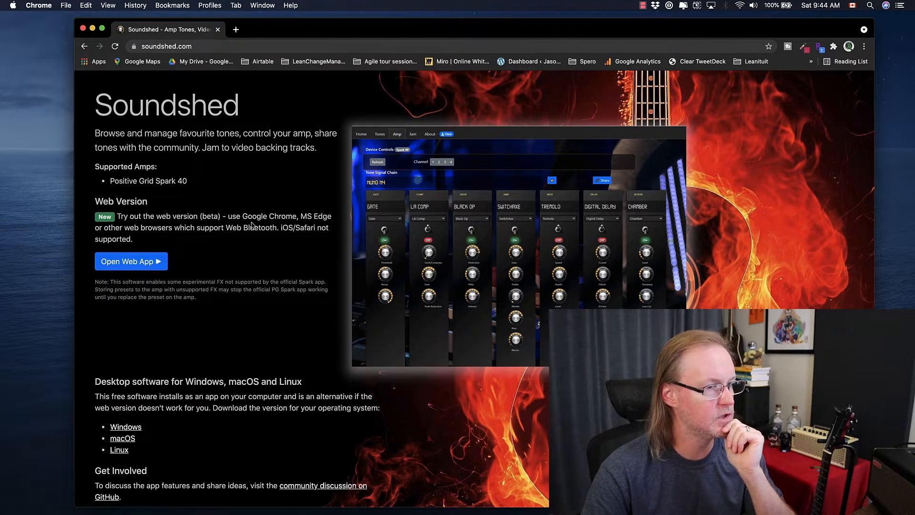
mouse_move(206, 245)
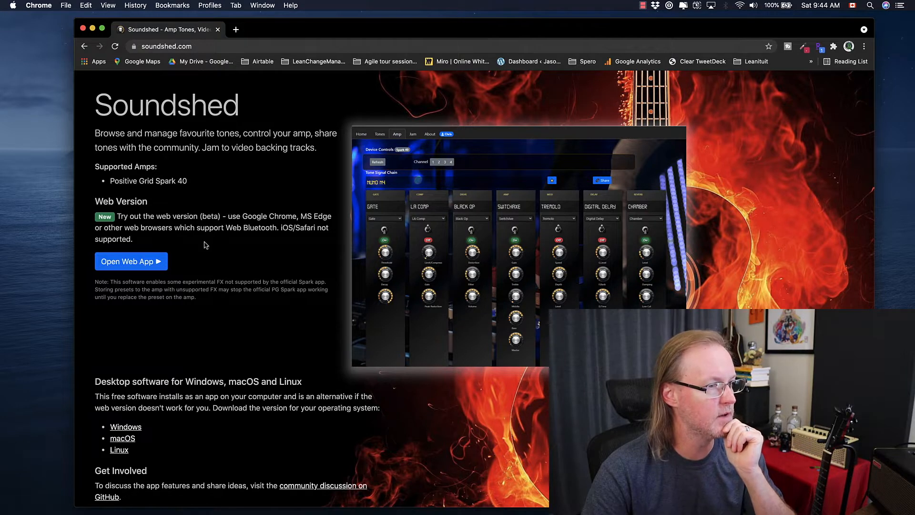
mouse_move(262, 246)
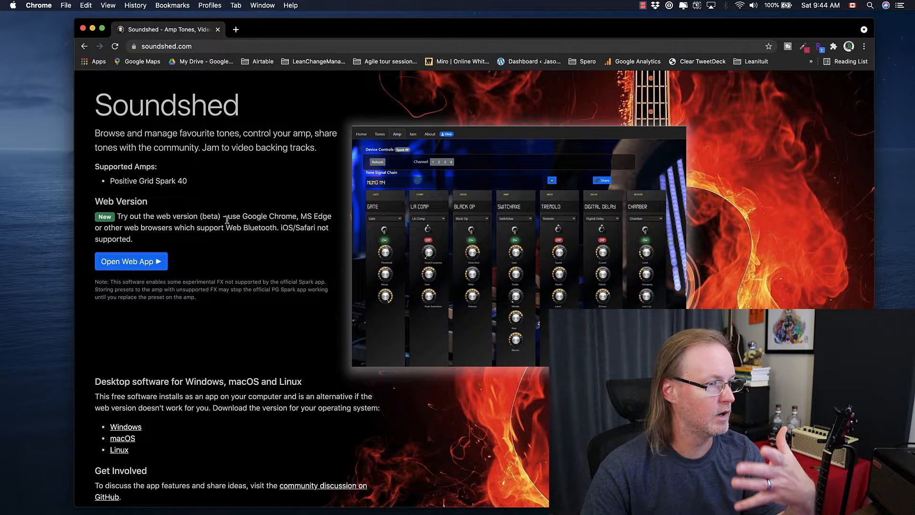
mouse_move(543, 124)
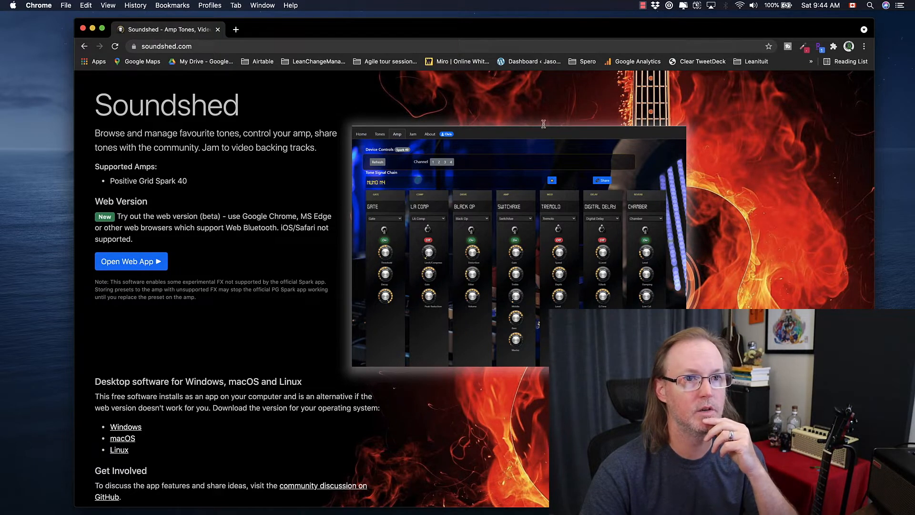
mouse_move(710, 32)
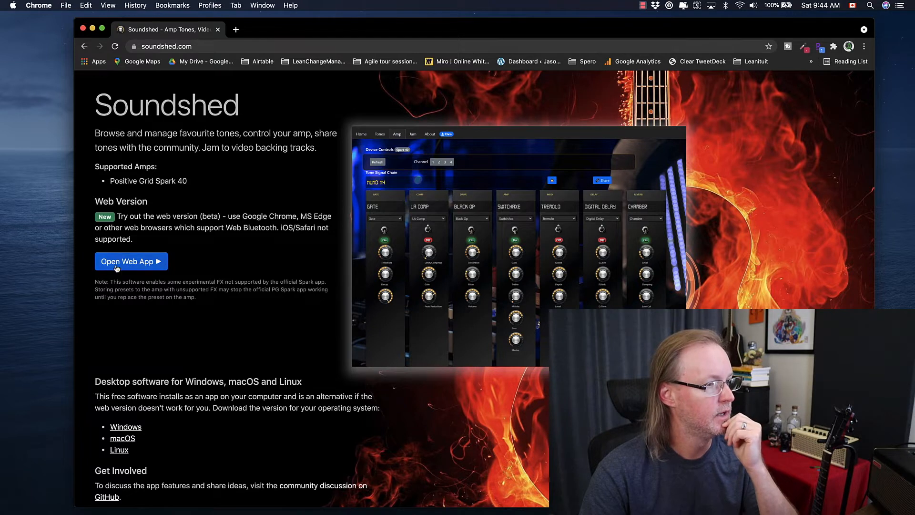
mouse_move(207, 269)
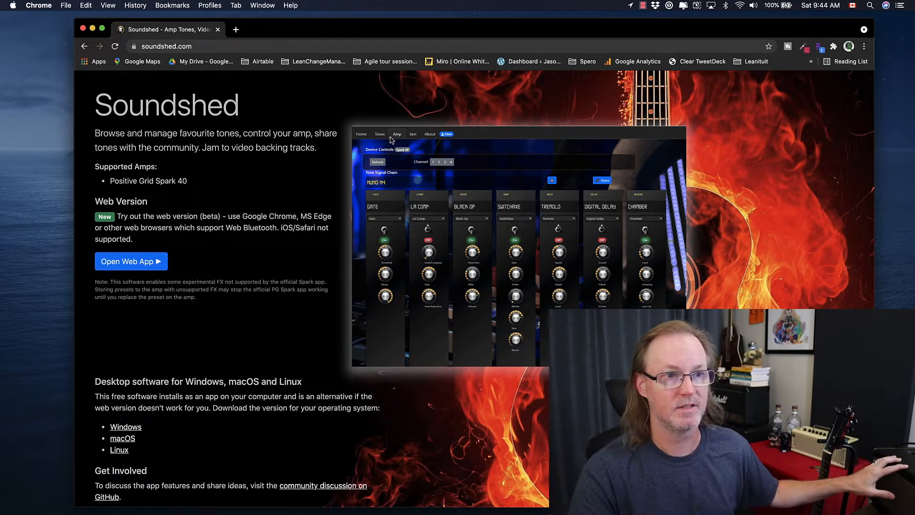
mouse_move(136, 267)
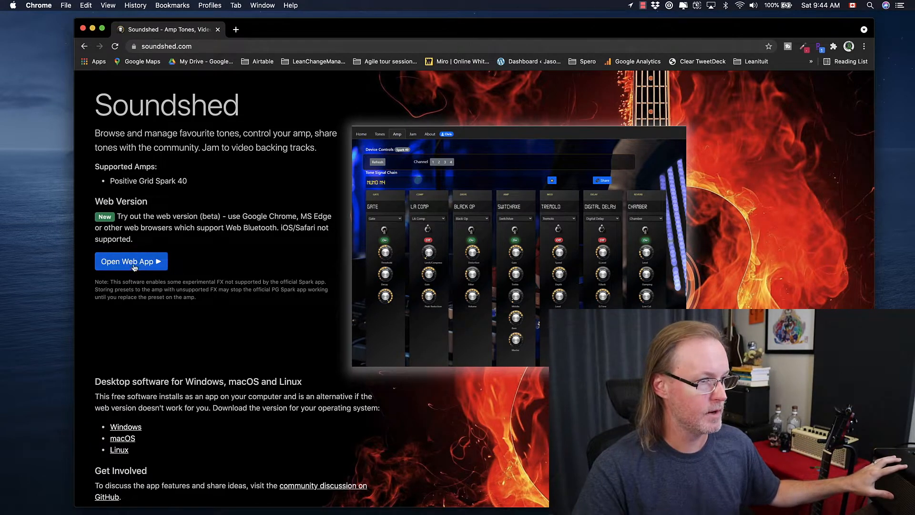
Step: Open the web app's Tones section on the Community tab with the PG Tone Cloud search
click(131, 261)
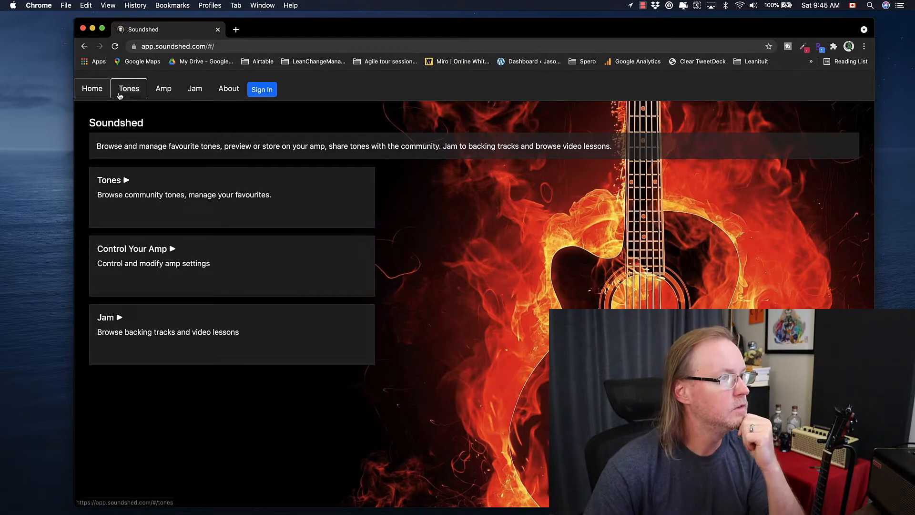
click(129, 89)
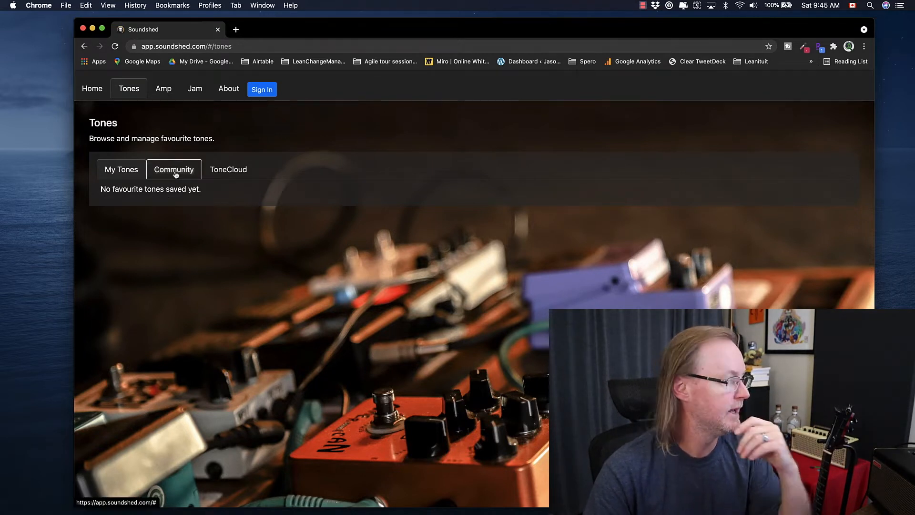
click(174, 170)
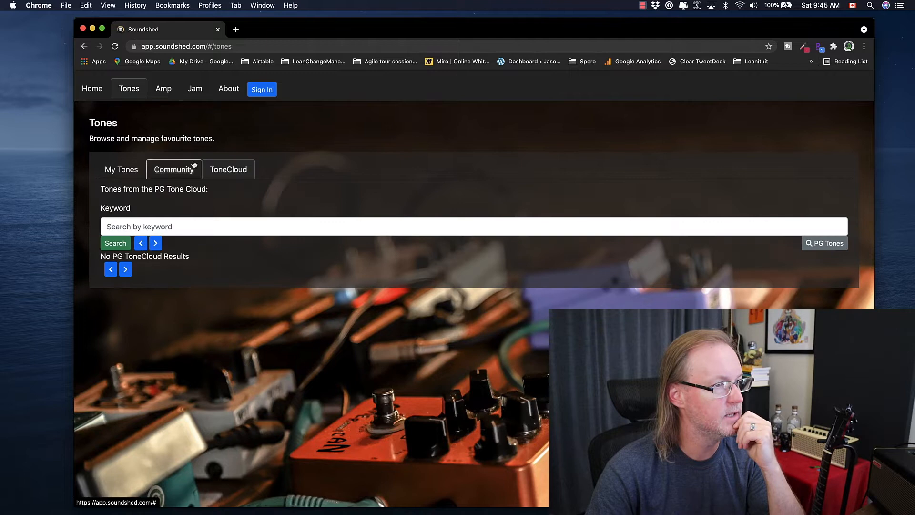
Step: Scan for nearby amps on the Amp page and pair the Spark 40 BLE device
click(163, 89)
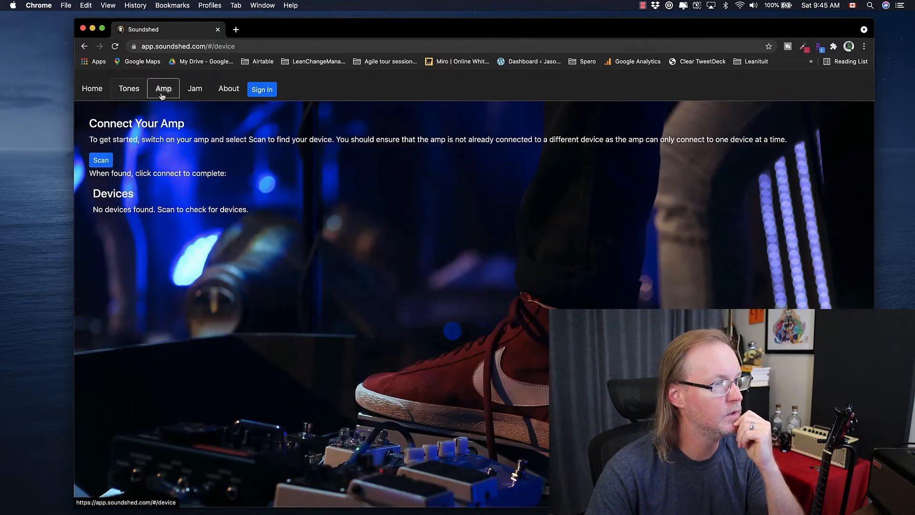
mouse_move(265, 156)
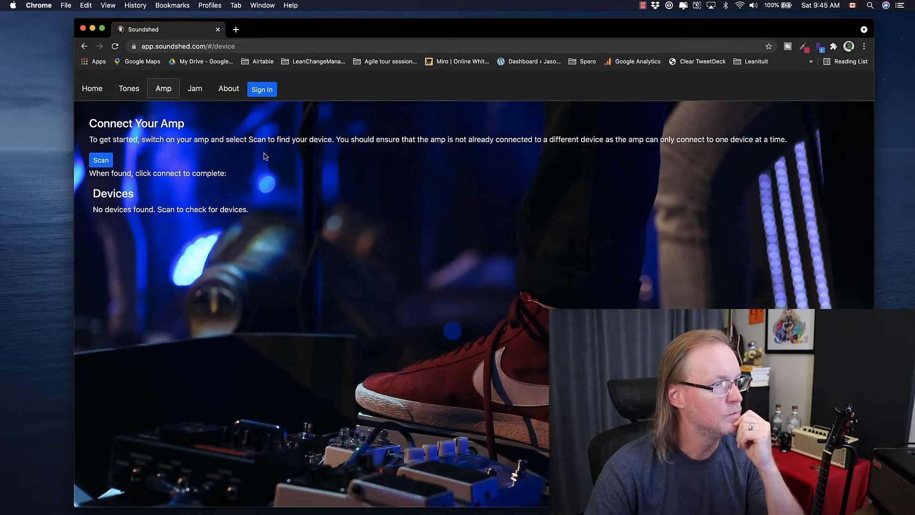
mouse_move(299, 153)
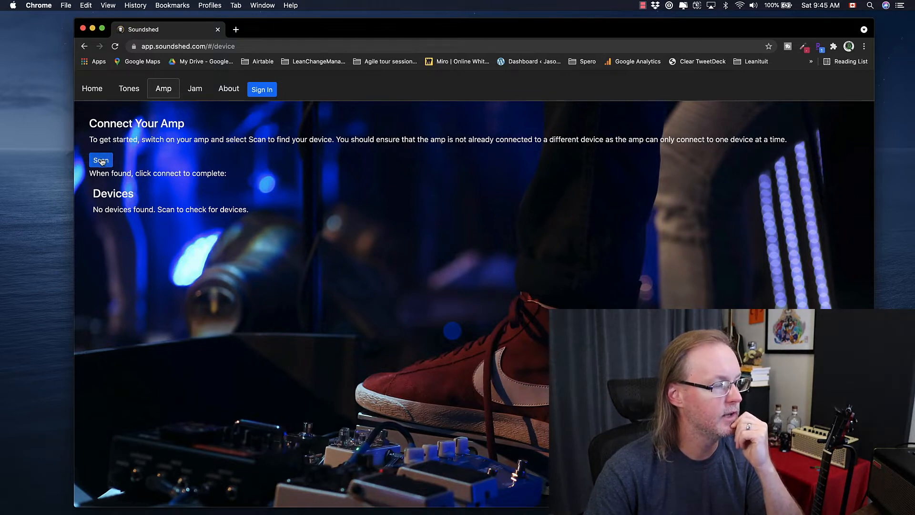
click(101, 161)
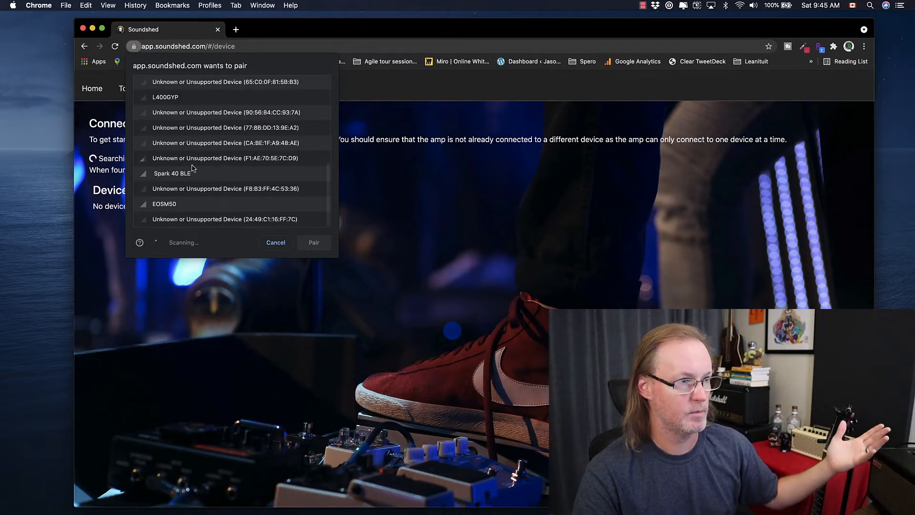
click(171, 173)
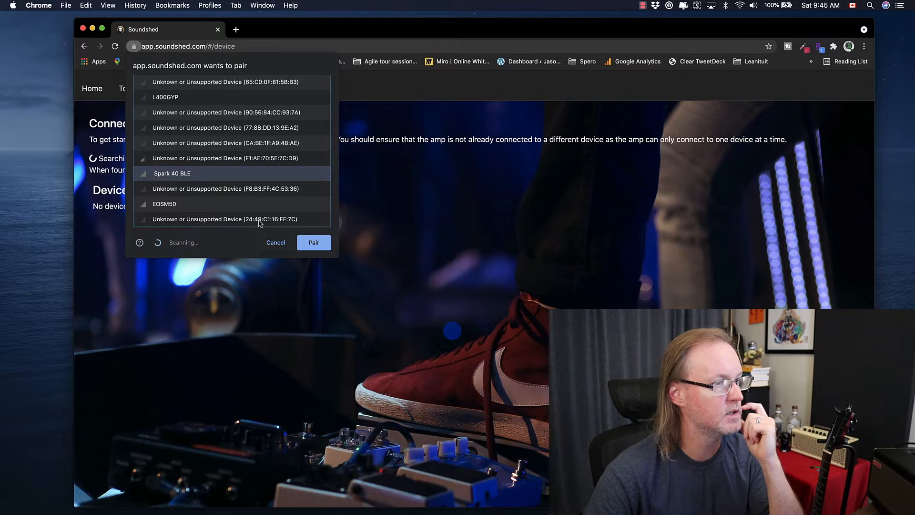
click(313, 243)
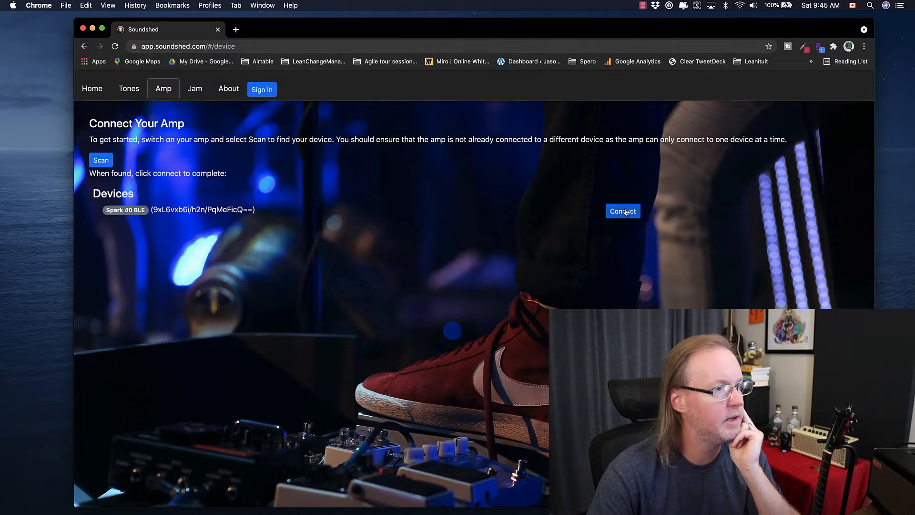
Step: Connect to the Spark 40 and switch between its channels to load presets like 2-CRUNCH
click(623, 211)
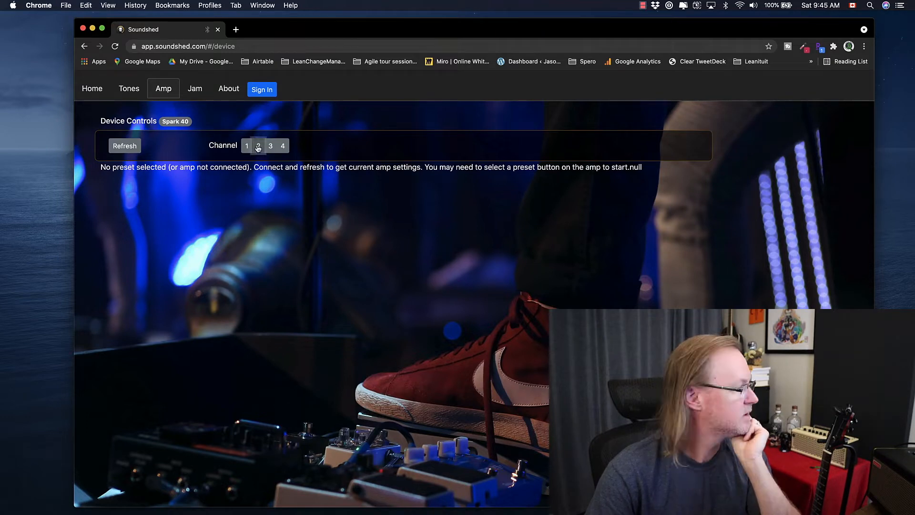
click(259, 145)
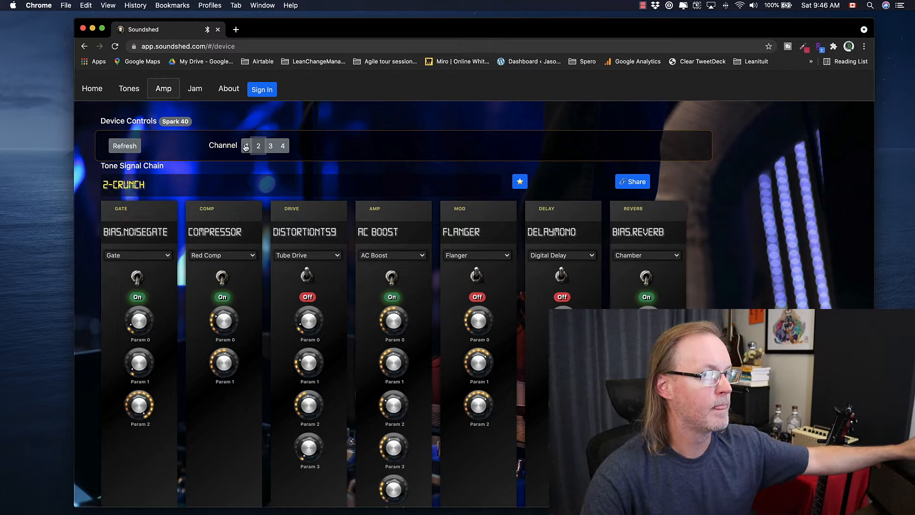
click(246, 146)
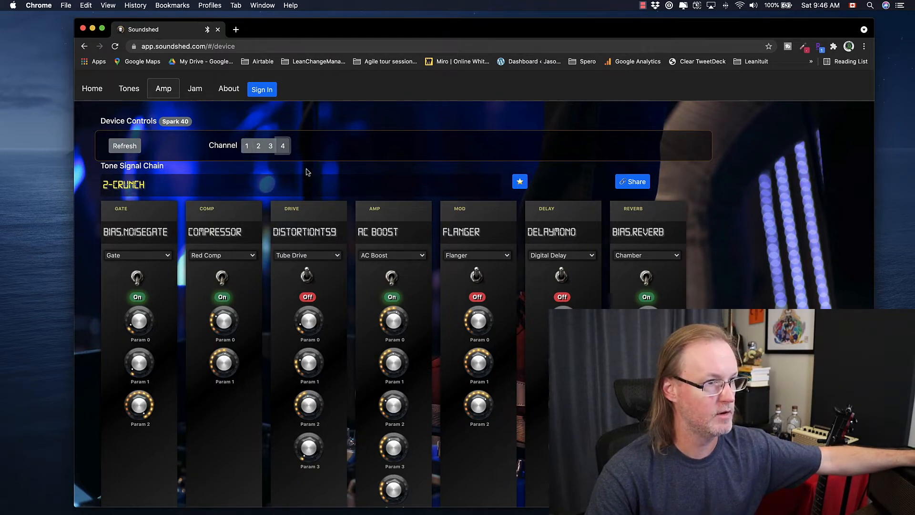
mouse_move(314, 179)
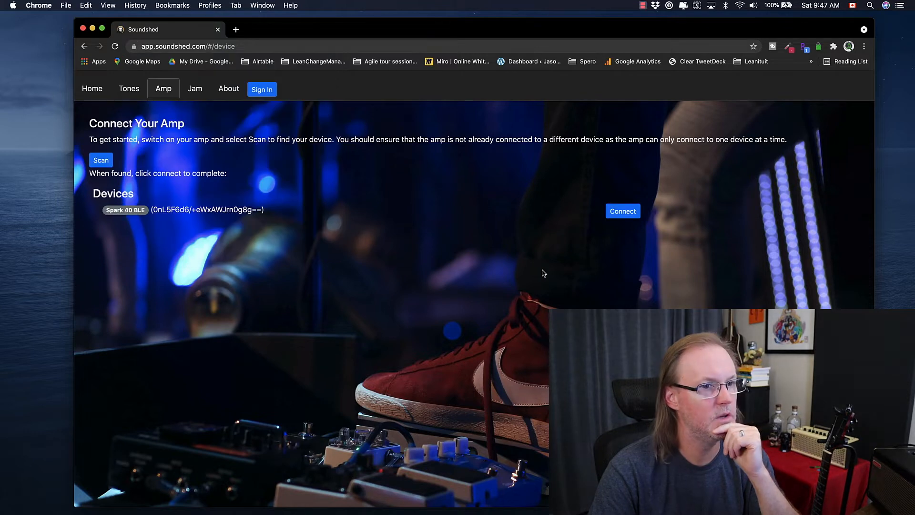
Step: Reconnect to the Spark 40 BLE and refresh its current settings in Device Controls
click(623, 211)
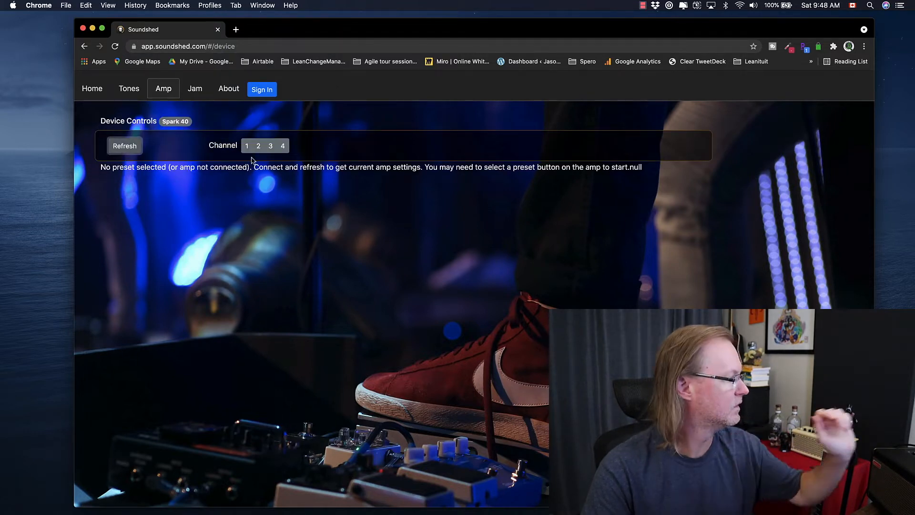
click(125, 145)
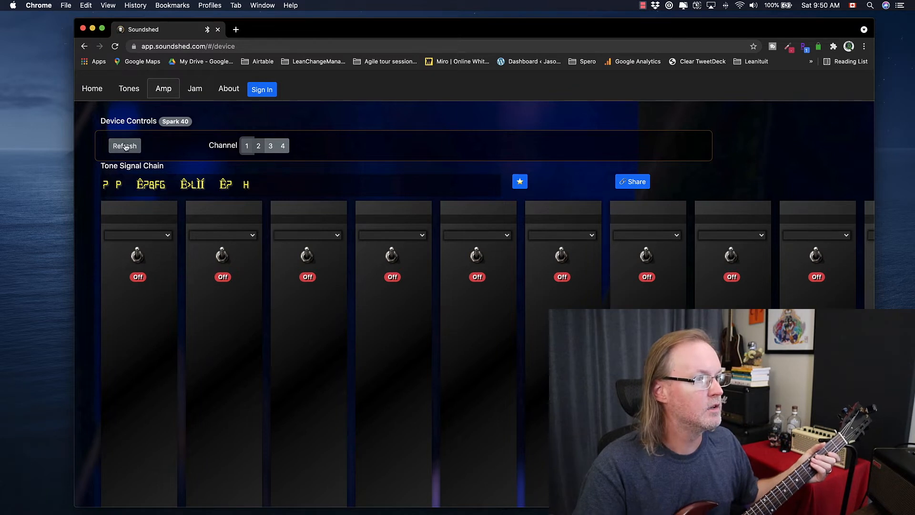
Step: Refresh the amp settings, change the amp model and channel, and switch the Vox Trem Stadium gate off
click(125, 146)
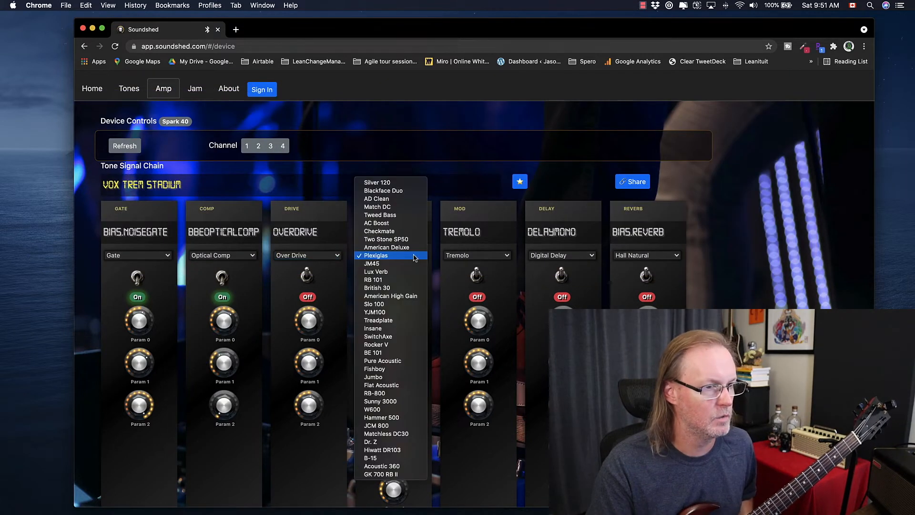
mouse_move(401, 360)
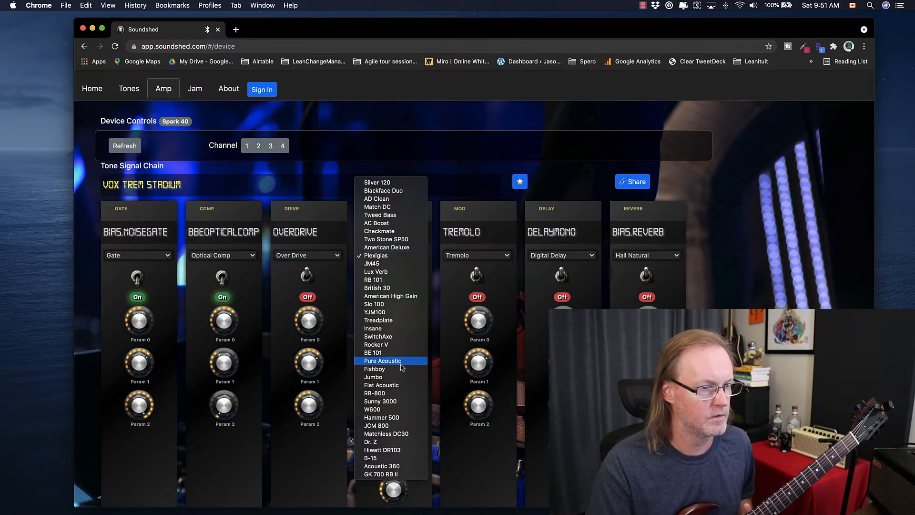
click(383, 360)
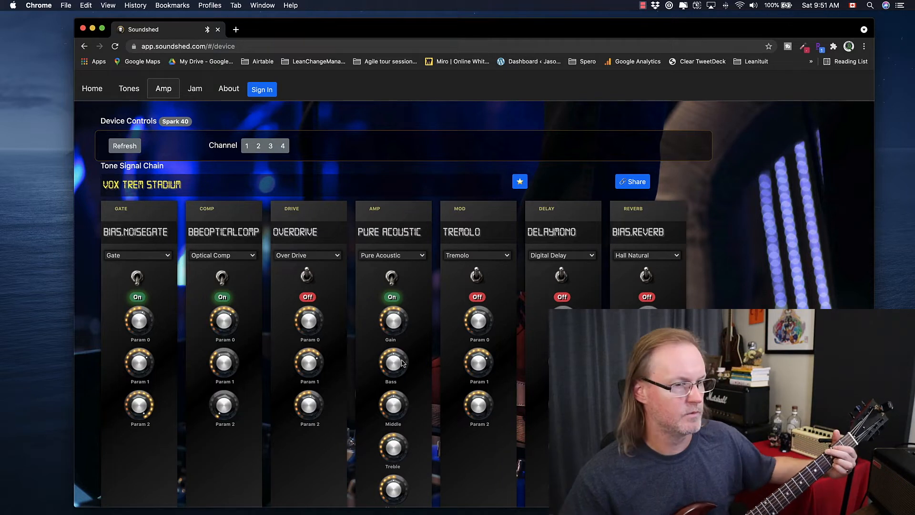
mouse_move(433, 234)
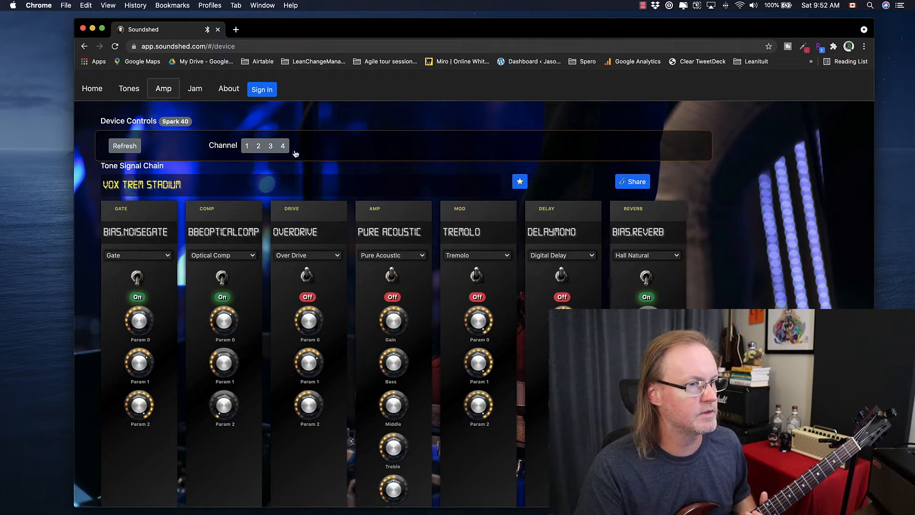
click(258, 146)
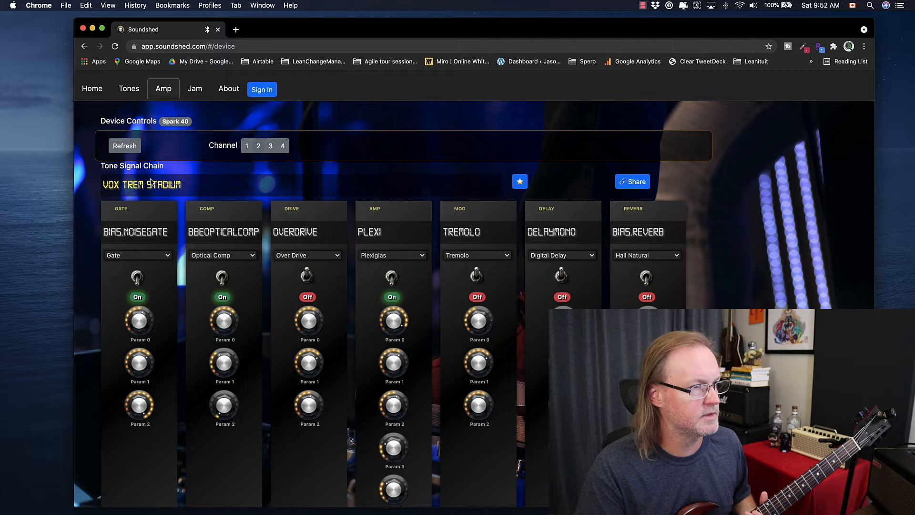
double_click(141, 185)
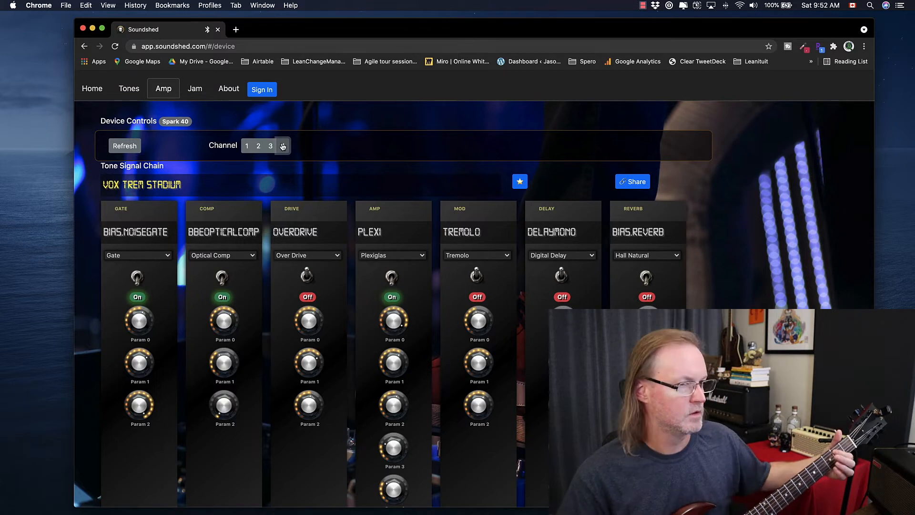
click(282, 145)
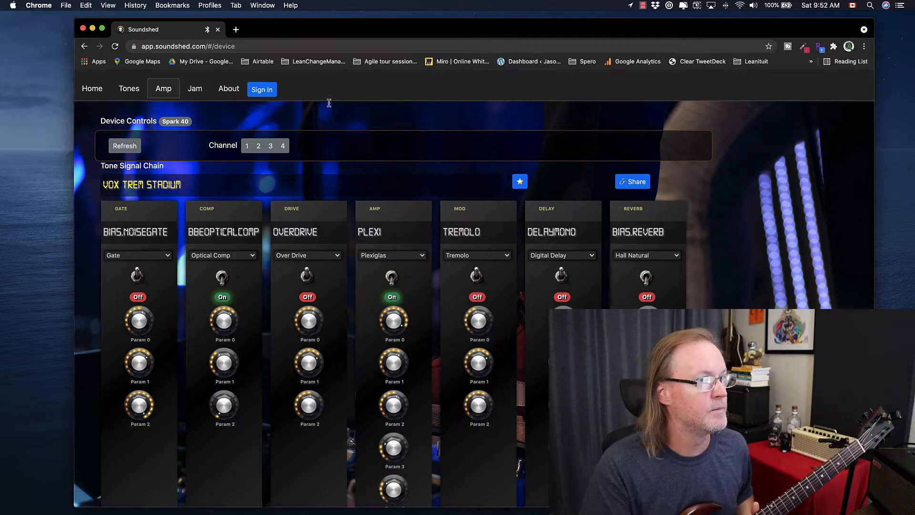
Step: Play the Soulful Blues Funk Guitar Backing Track Jam in Bb and return to the Amp page
click(195, 88)
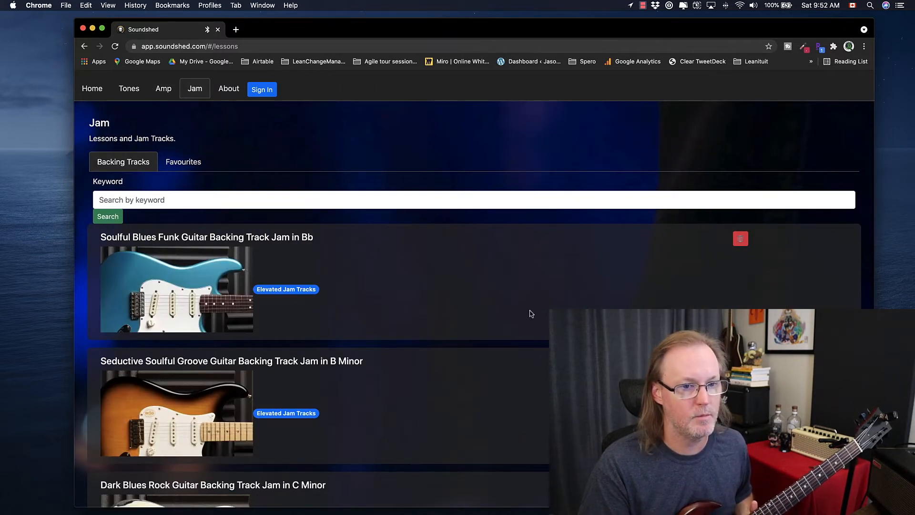
mouse_move(467, 281)
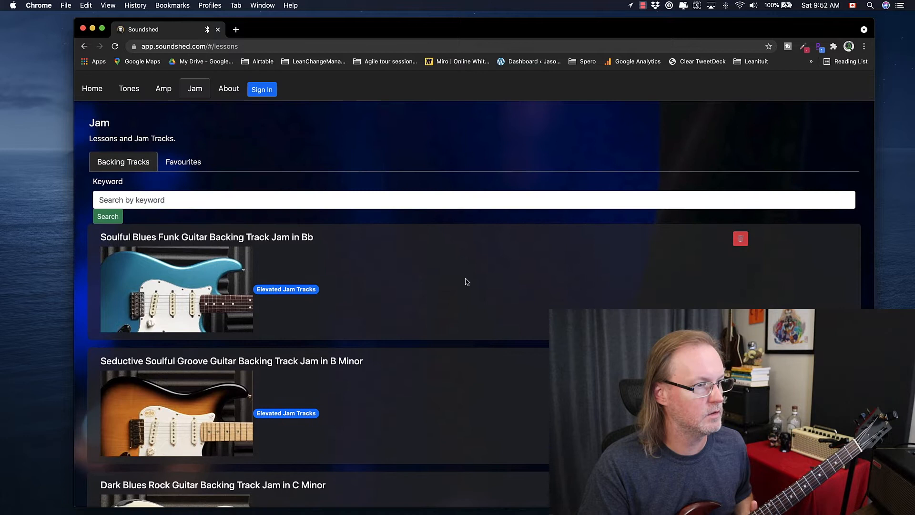
click(176, 289)
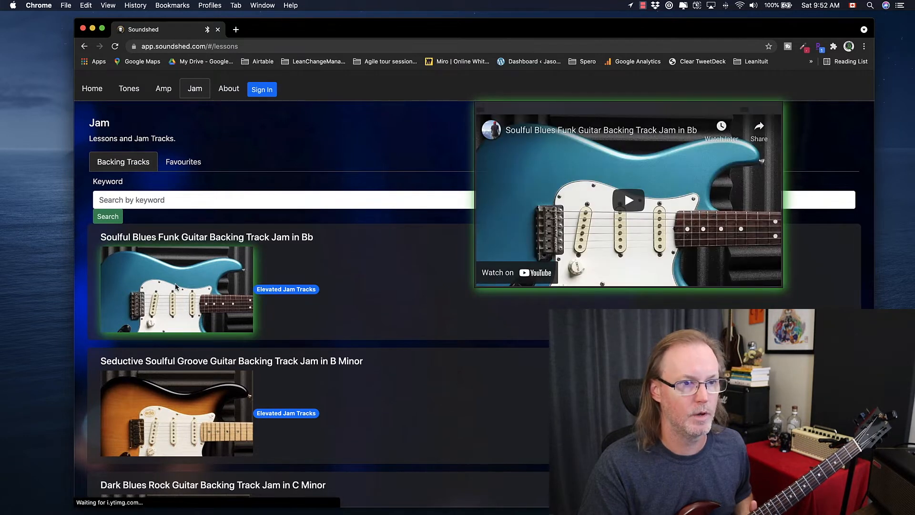
mouse_move(480, 114)
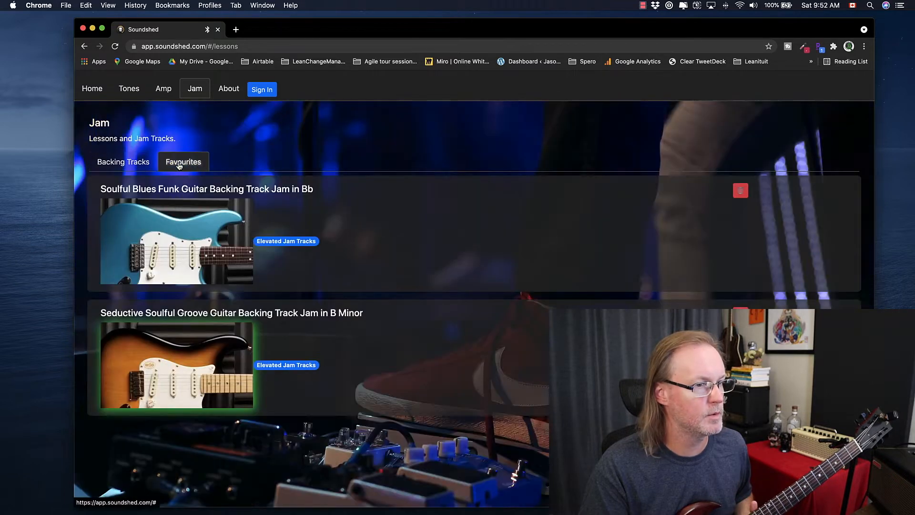
click(123, 161)
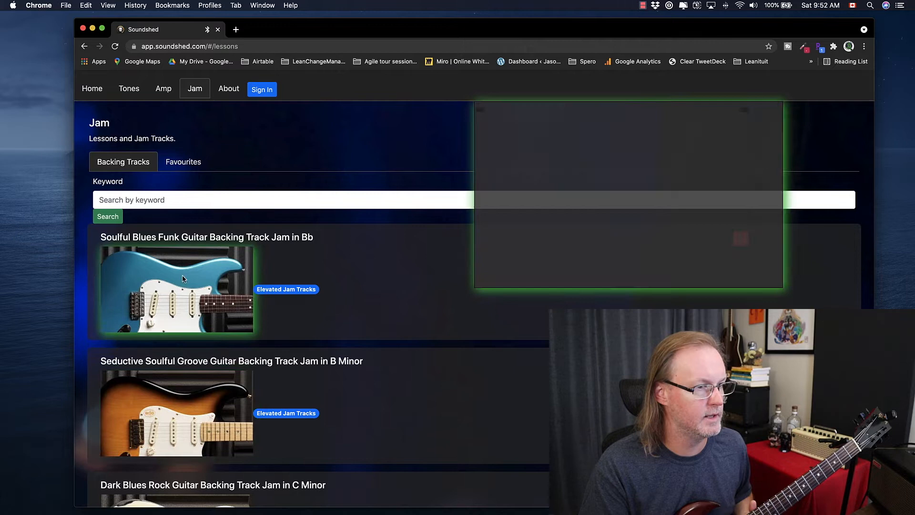
click(634, 199)
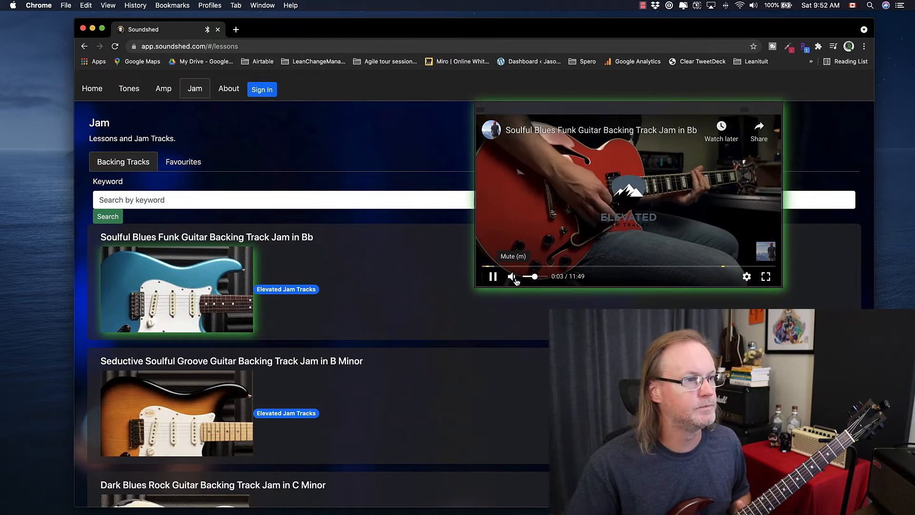
click(163, 88)
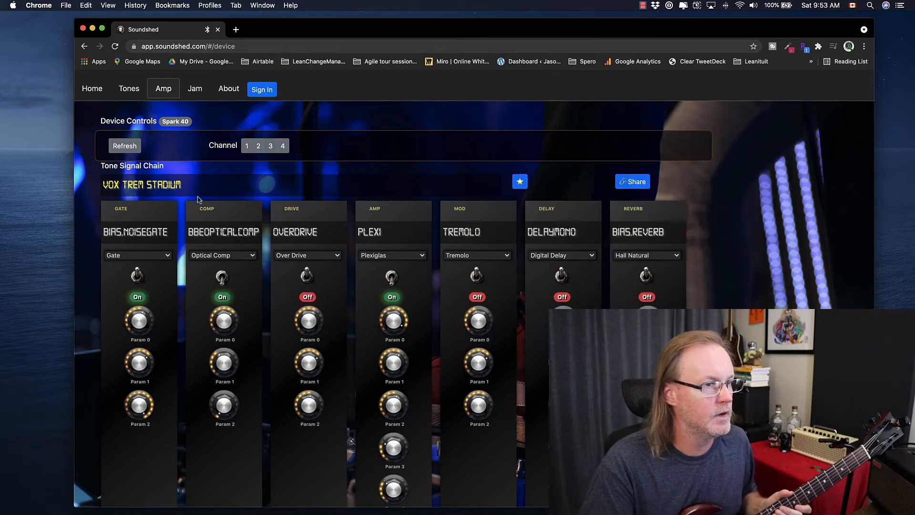
mouse_move(182, 102)
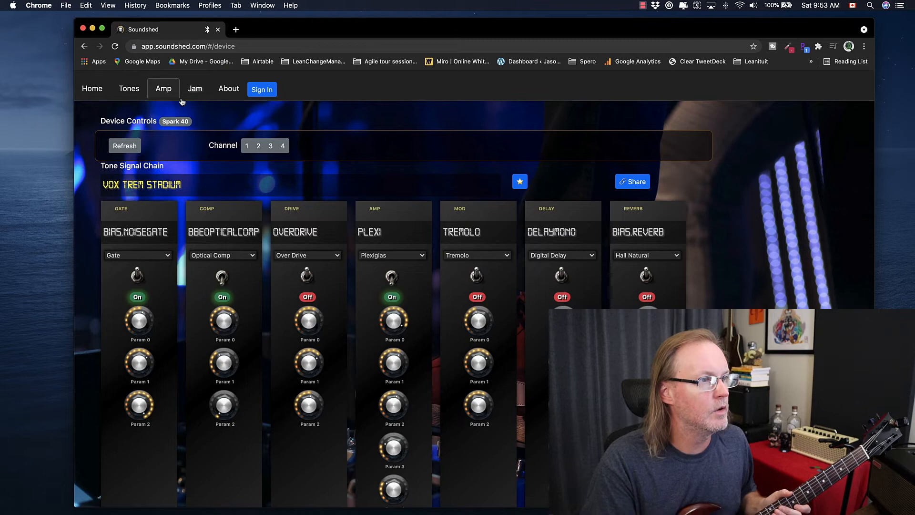
Step: View the Jam favourites and then the About page with the app's credits
click(194, 88)
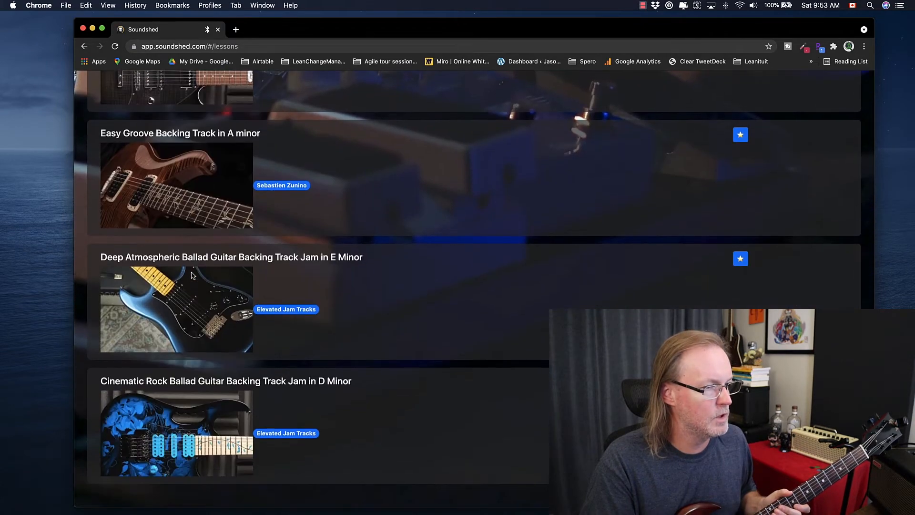
click(183, 161)
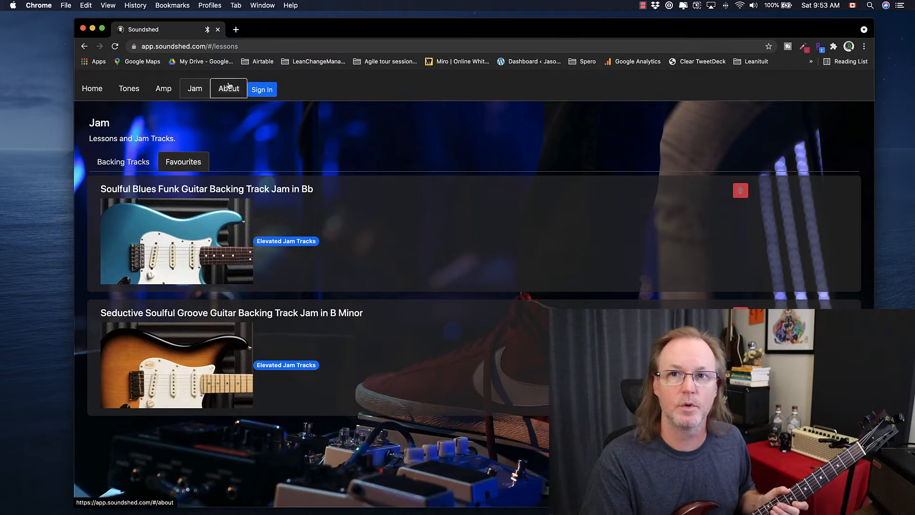
click(228, 89)
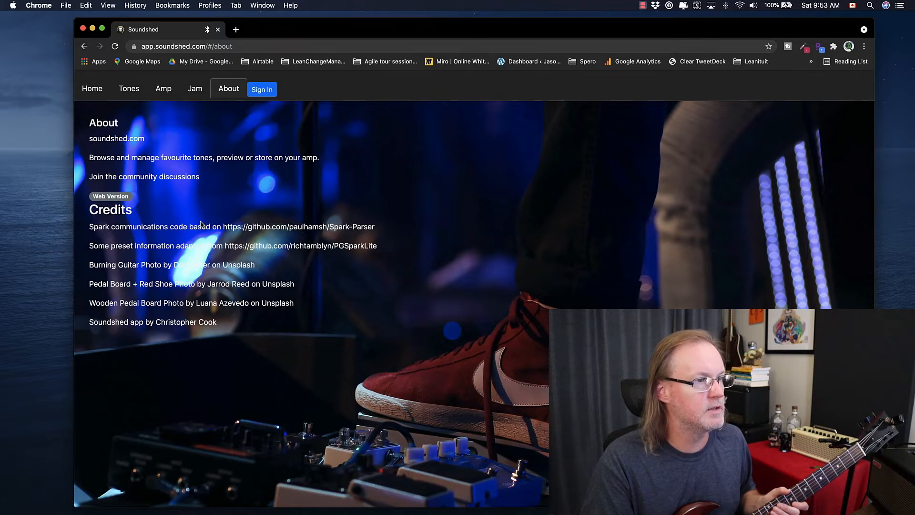
mouse_move(96, 92)
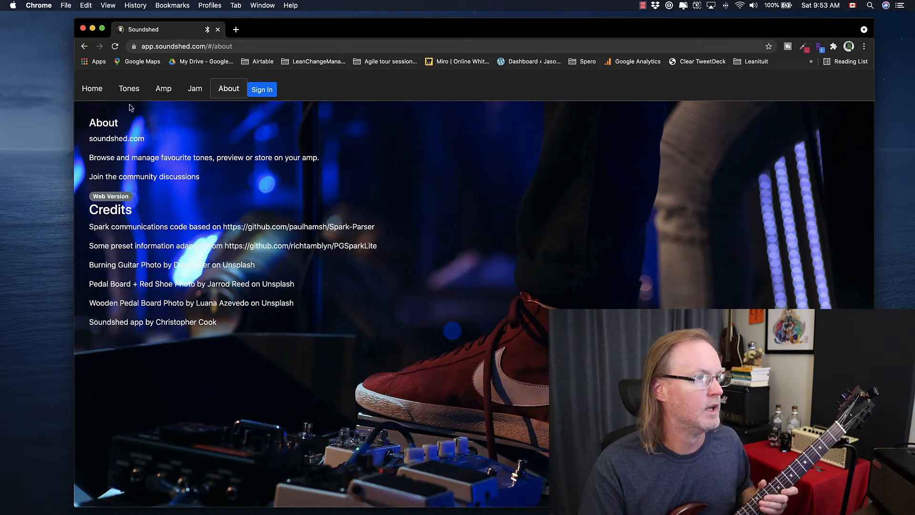
Step: Return via Home and the browser history to the soundshed.com landing page
click(129, 89)
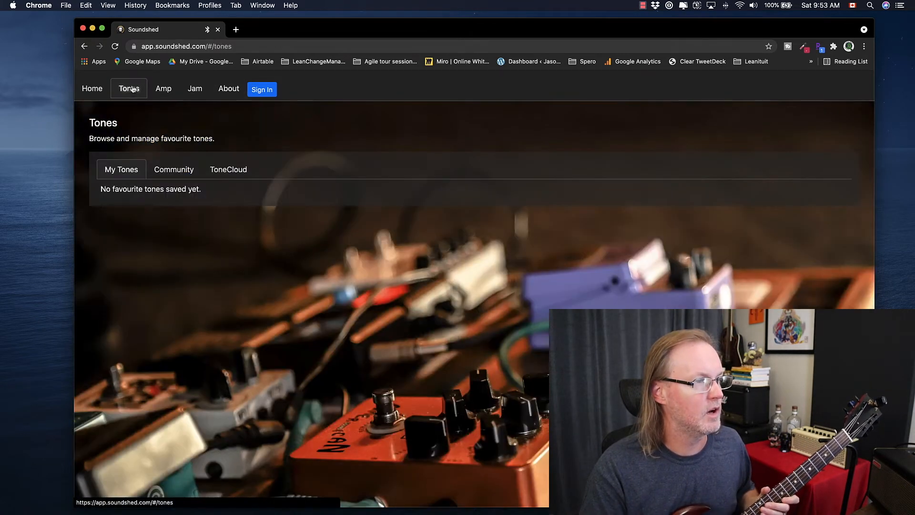
click(92, 88)
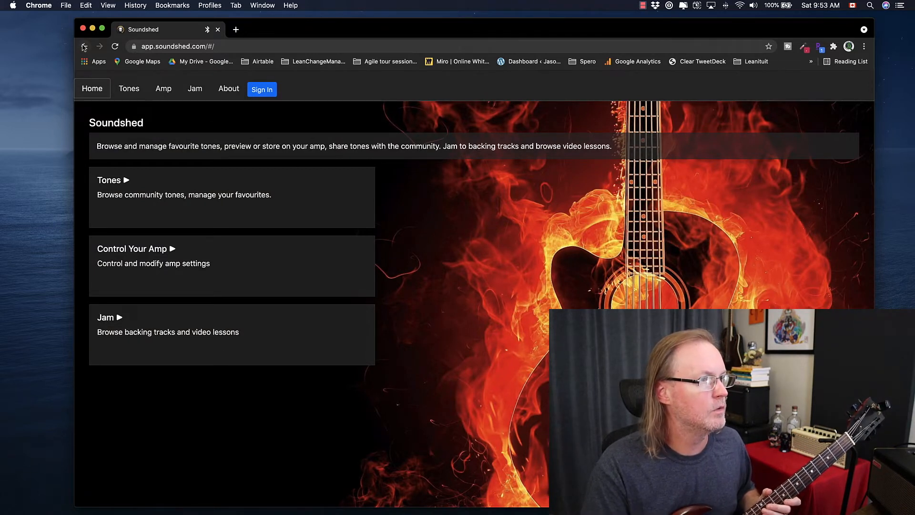
click(85, 46)
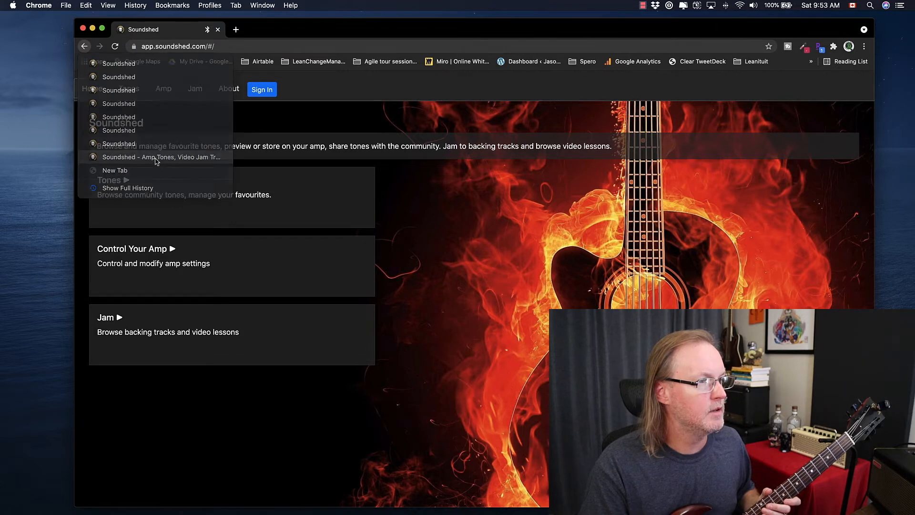
click(160, 157)
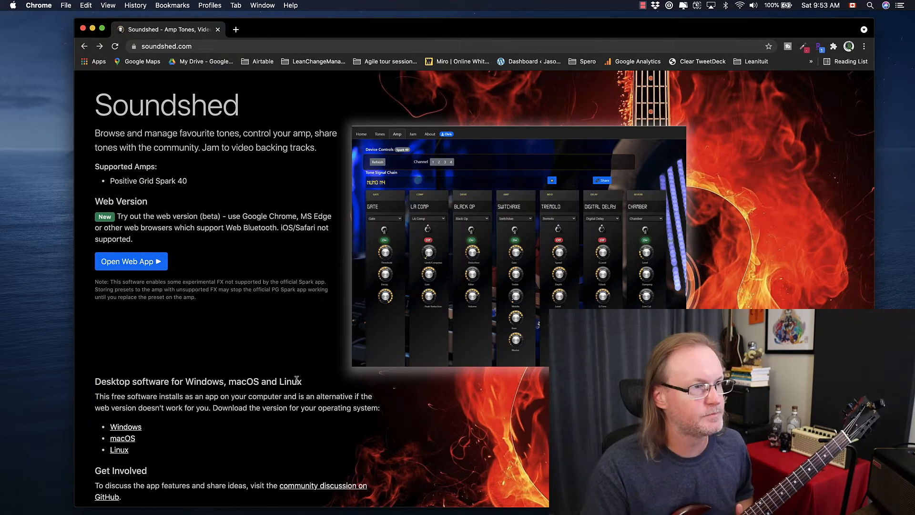
click(38, 5)
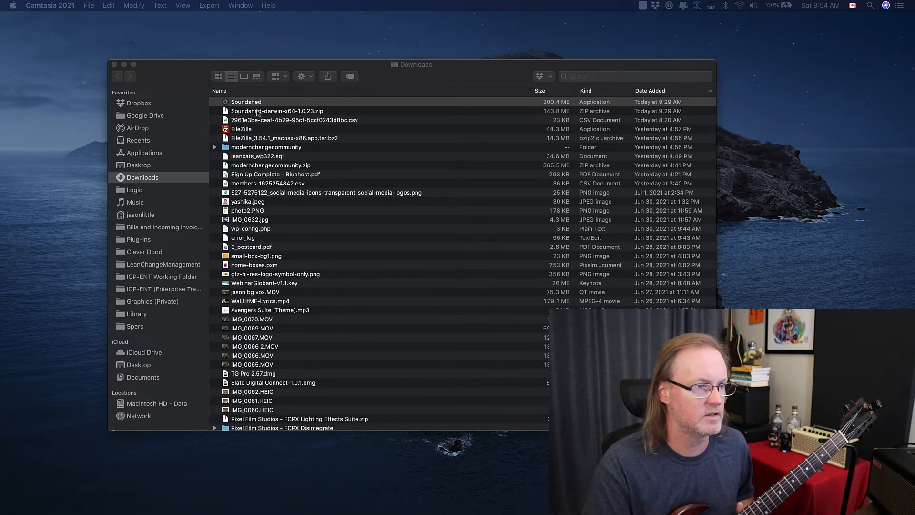
Step: Launch the downloaded Soundshed desktop application from the Downloads folder
click(246, 101)
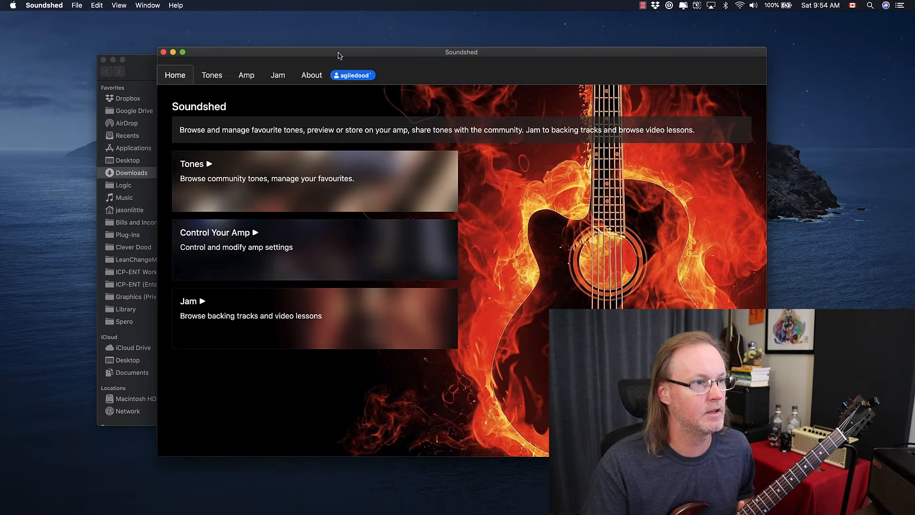
Step: Tour the desktop app's Tones, Amp, Jam and About pages
click(212, 74)
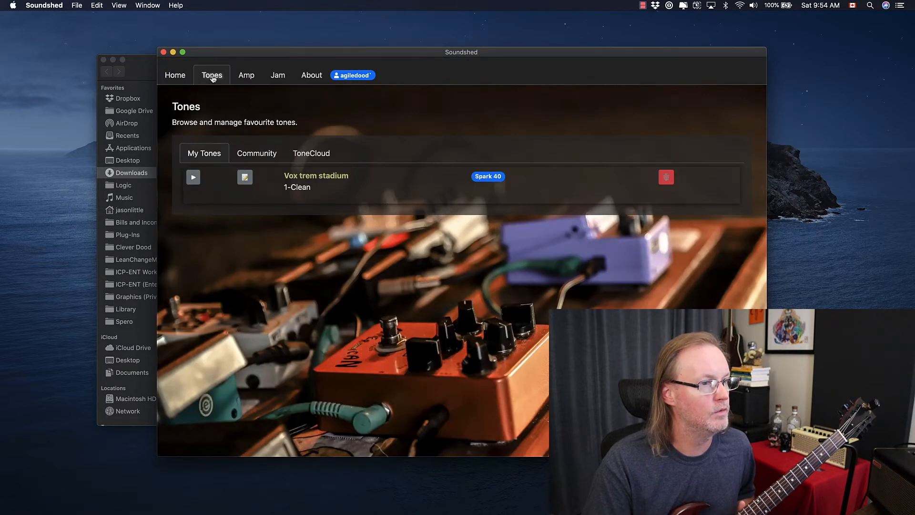
click(246, 75)
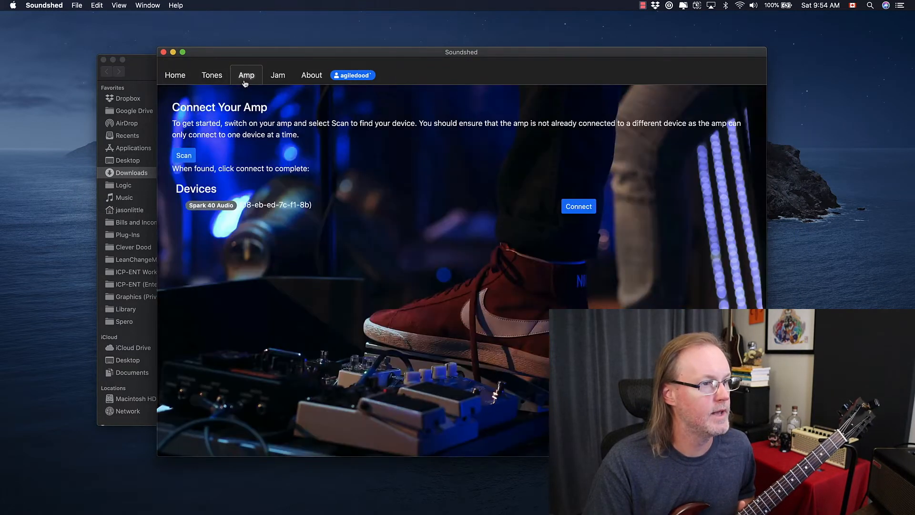
click(277, 74)
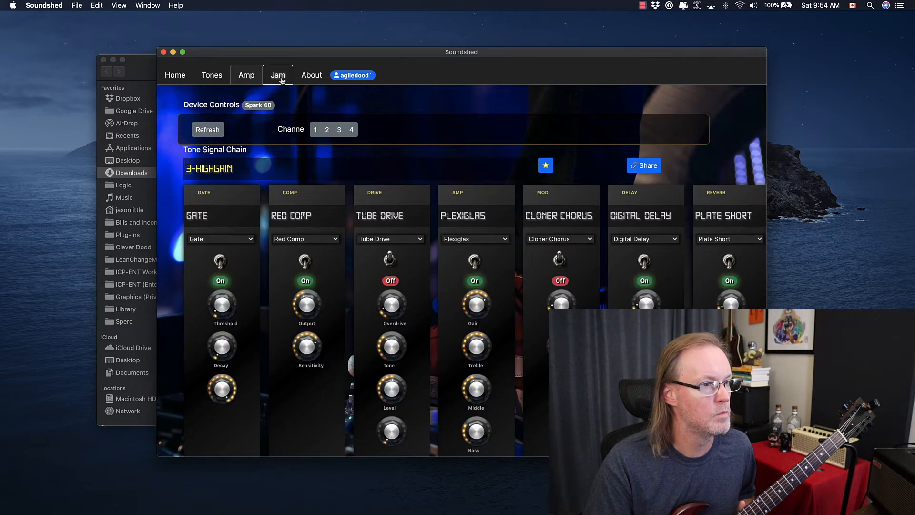
click(277, 74)
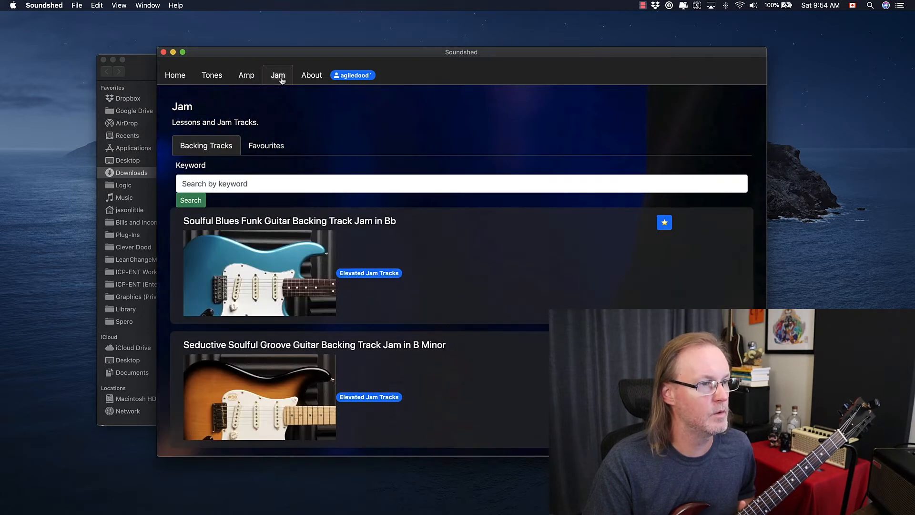
click(311, 74)
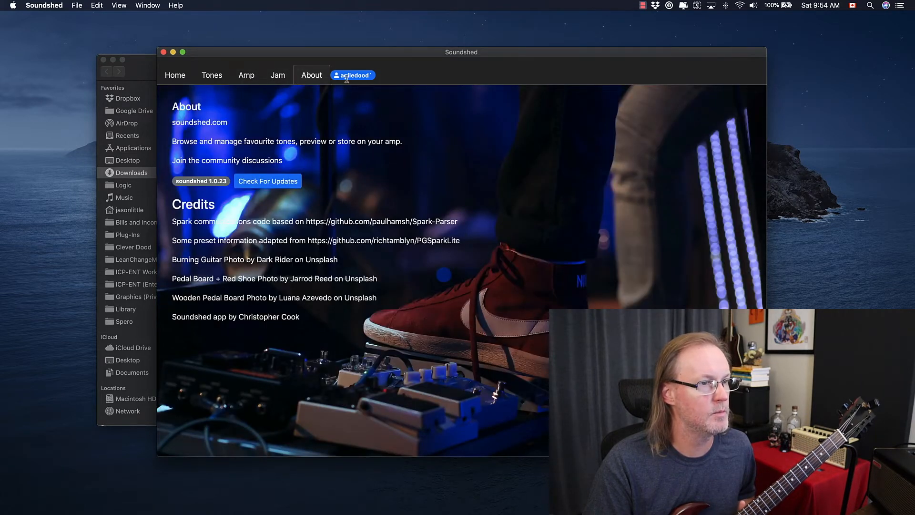
Step: Cancel the profile sign-out prompt and show My Tones with the saved Vox trem stadium tone
click(352, 75)
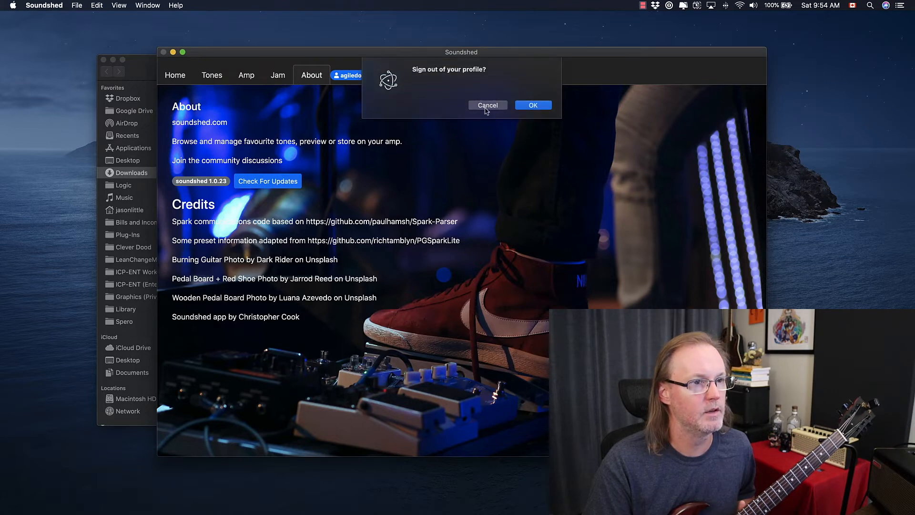
click(487, 105)
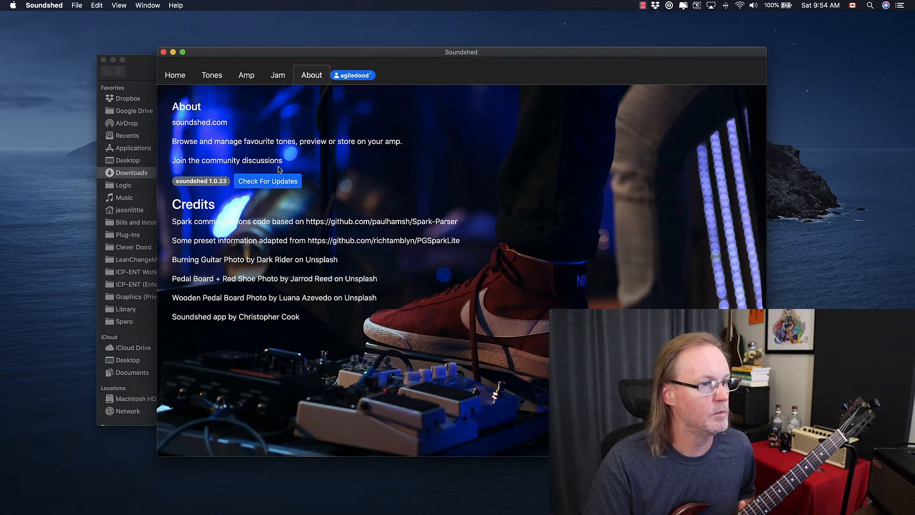
click(212, 75)
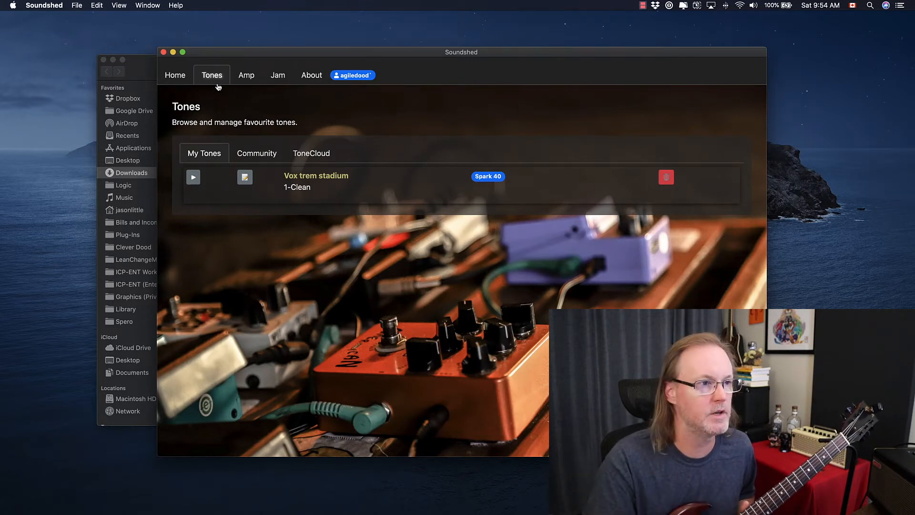
mouse_move(235, 101)
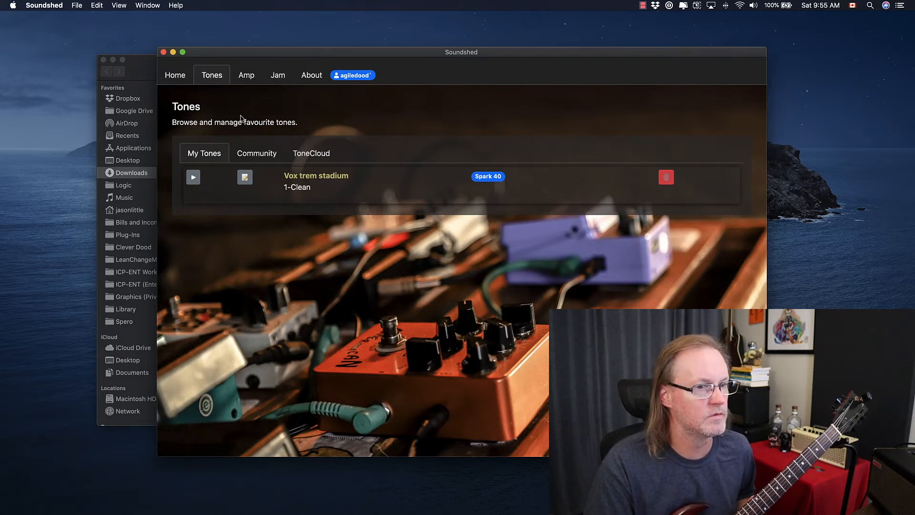
Step: Show the amp's live signal chain and step through the 2-CRUNCH and AUDIO INTERFACE presets
click(246, 74)
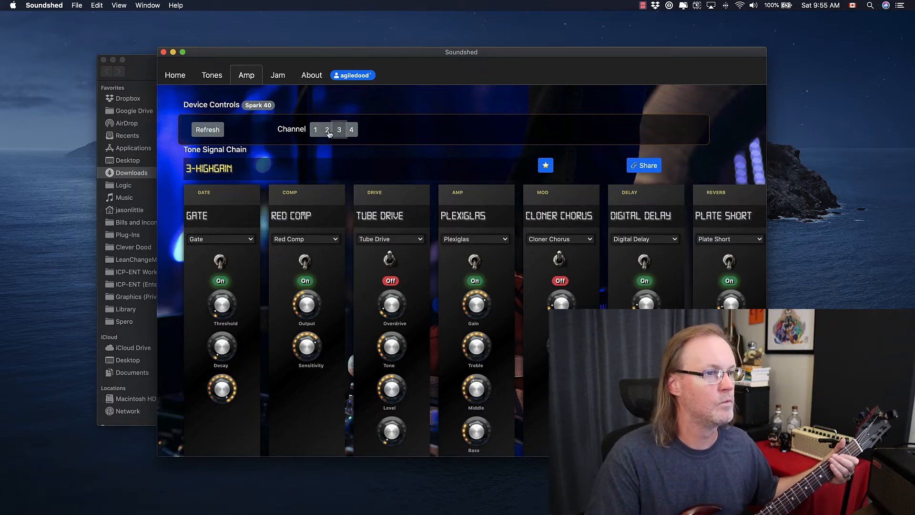
click(326, 130)
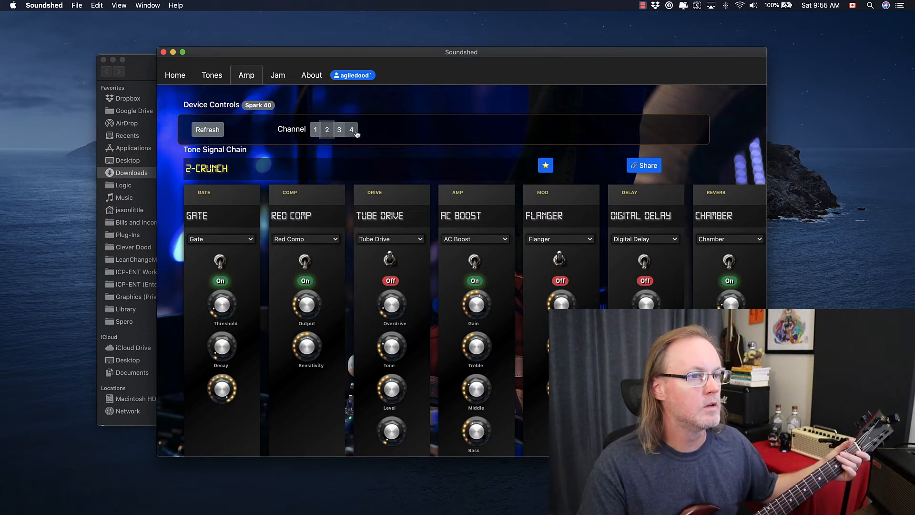
click(351, 130)
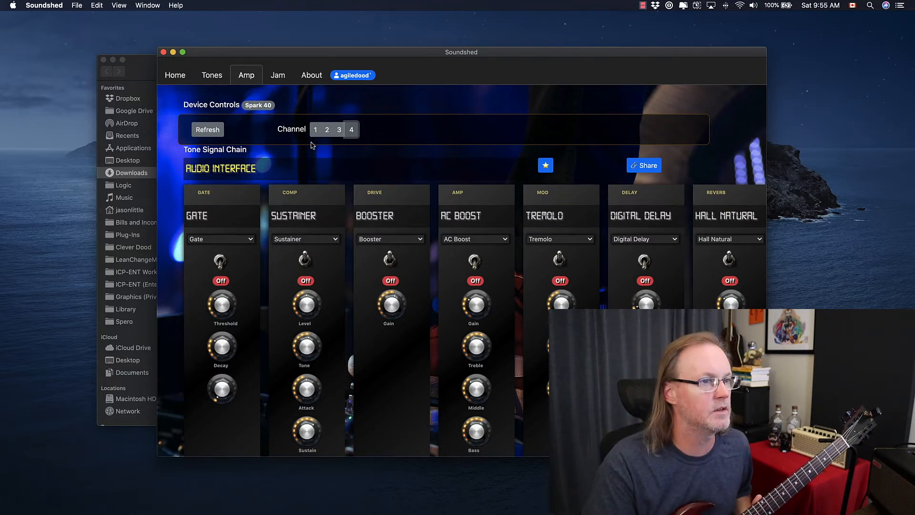
Step: Cycle through Vox trem stadium and 2-CRUNCH, settling on the 3-HIGHGAIN preset
click(327, 129)
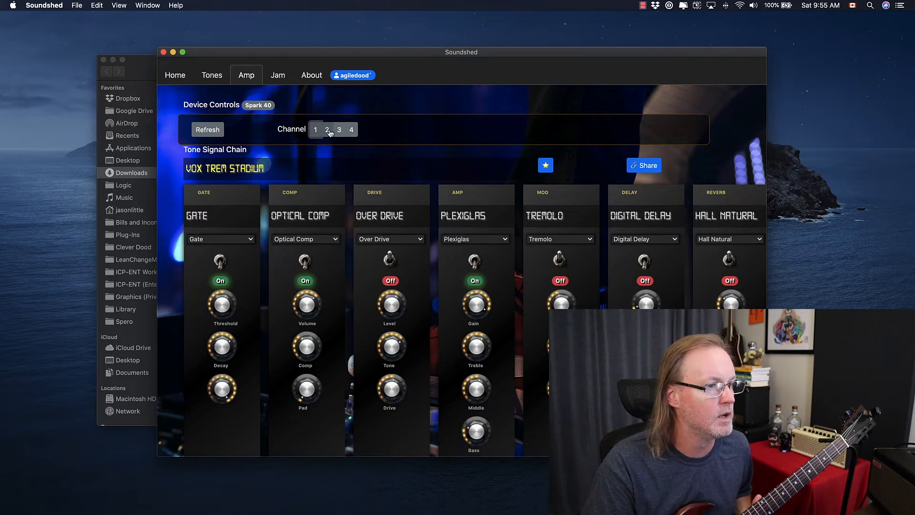
click(339, 129)
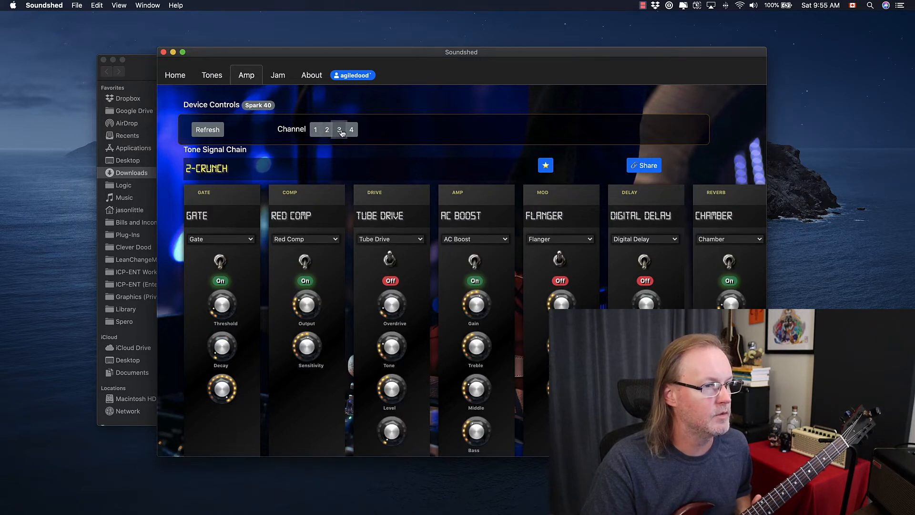
click(339, 130)
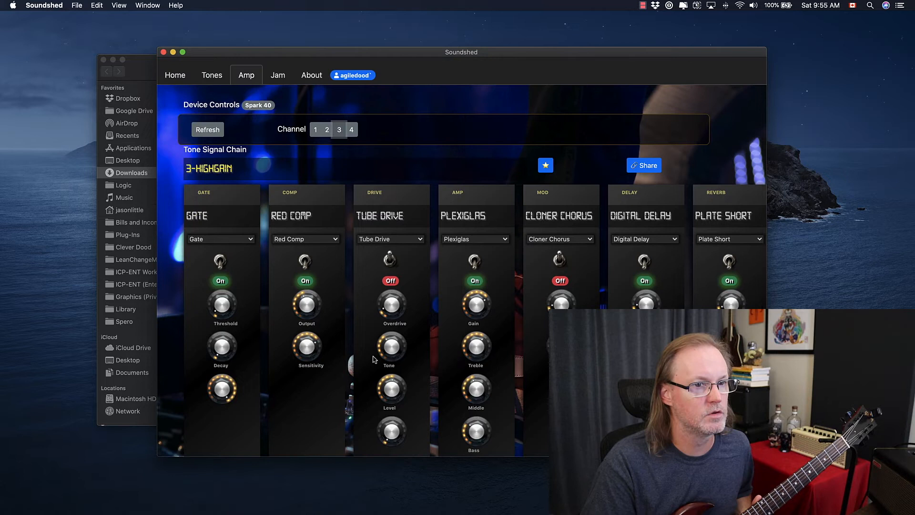
mouse_move(296, 197)
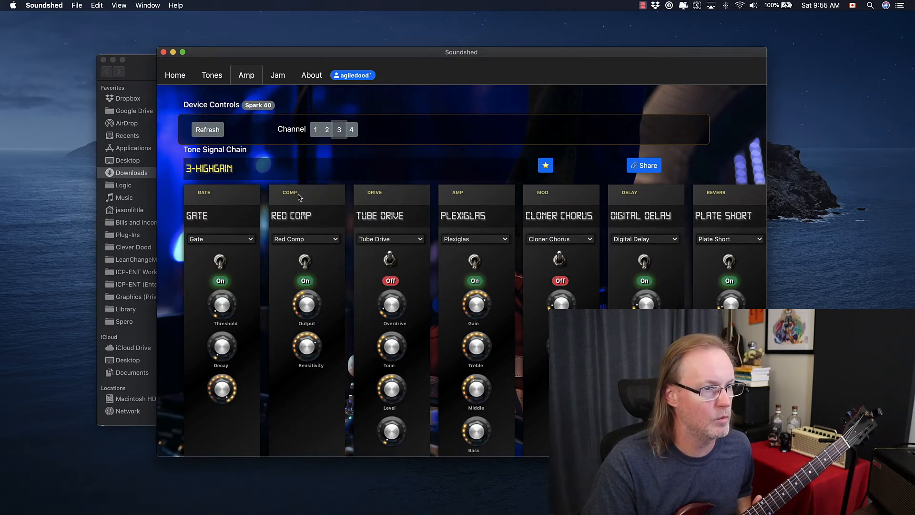
mouse_move(427, 298)
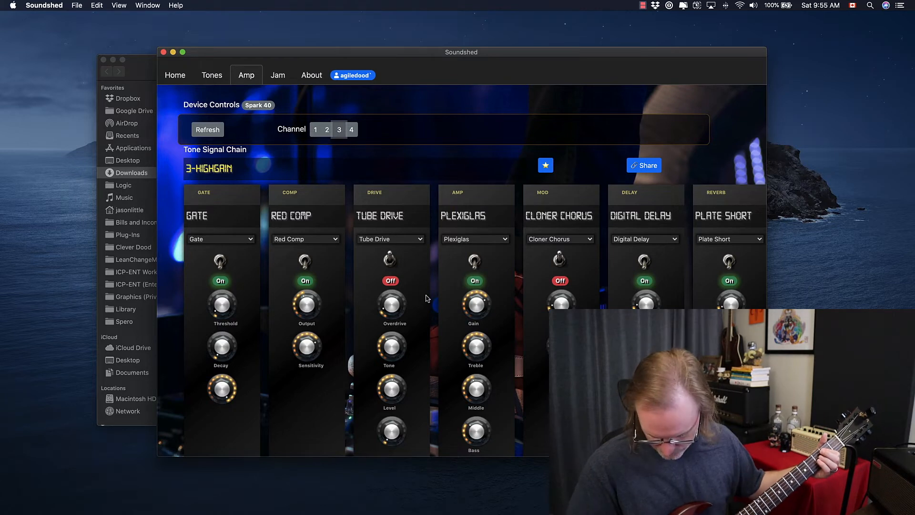
Step: Switch the 3-HIGHGAIN amp model to JM45, then to Rocker V, and toggle its power
click(475, 238)
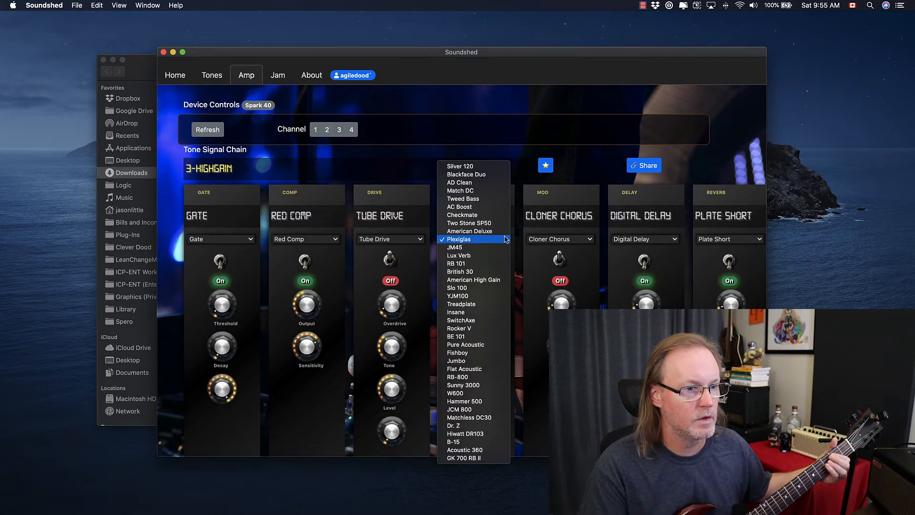
click(455, 246)
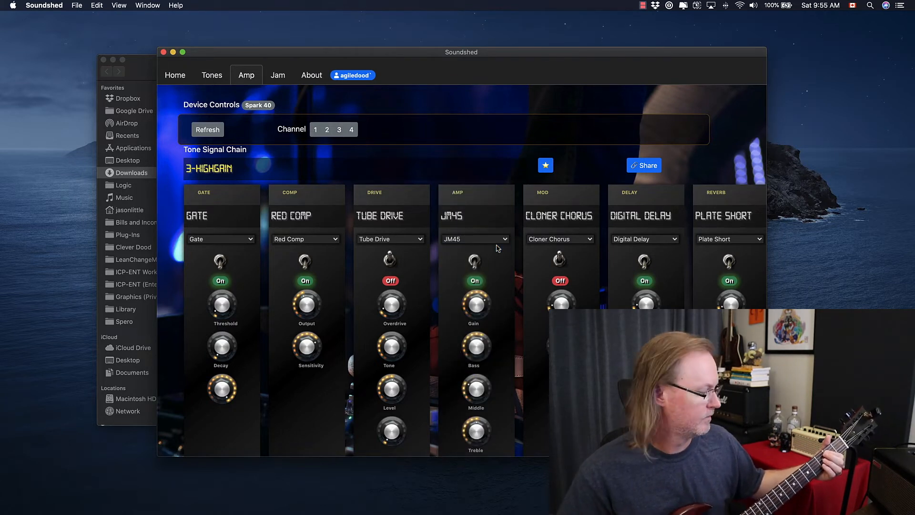
click(474, 238)
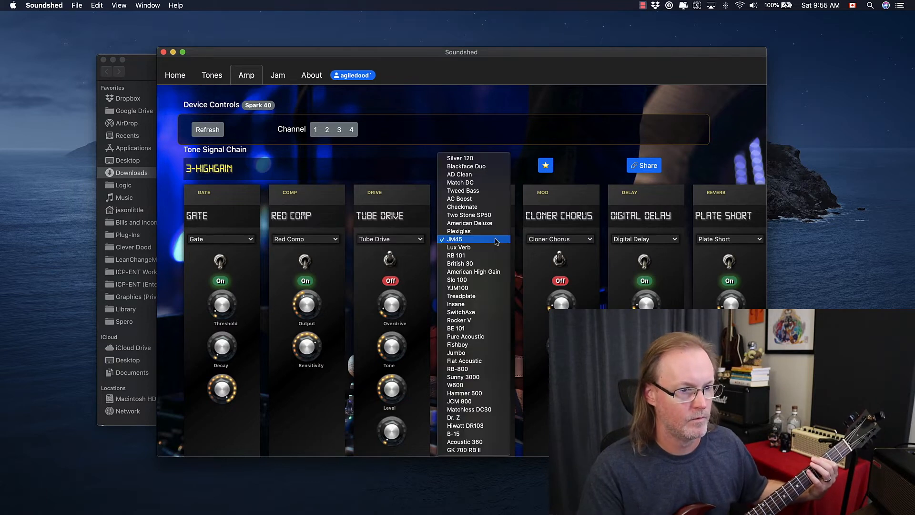
click(459, 321)
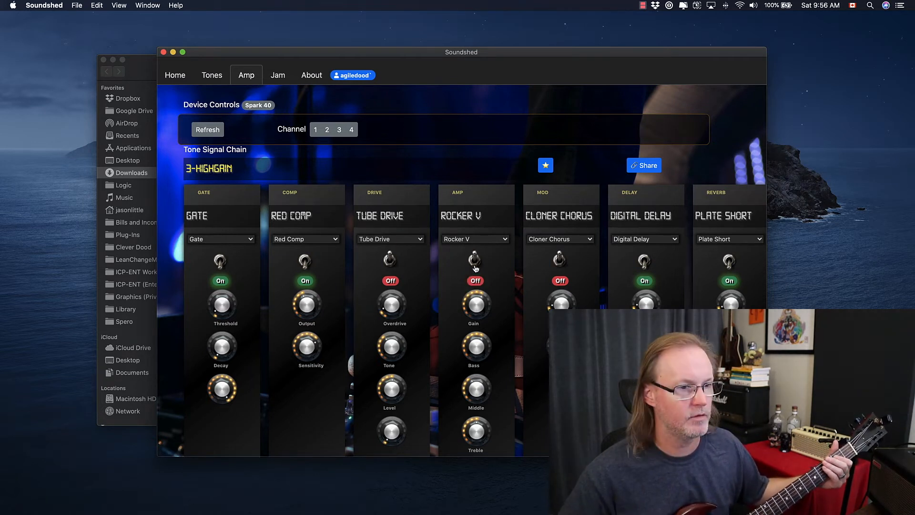
click(473, 261)
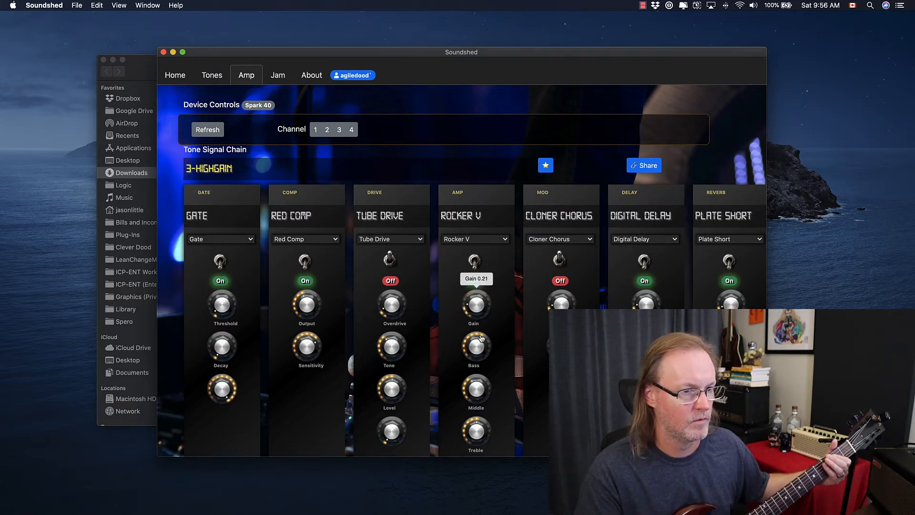
Step: Raise and fine-tune the Rocker V amp's gain knob
drag(475, 305, 474, 281)
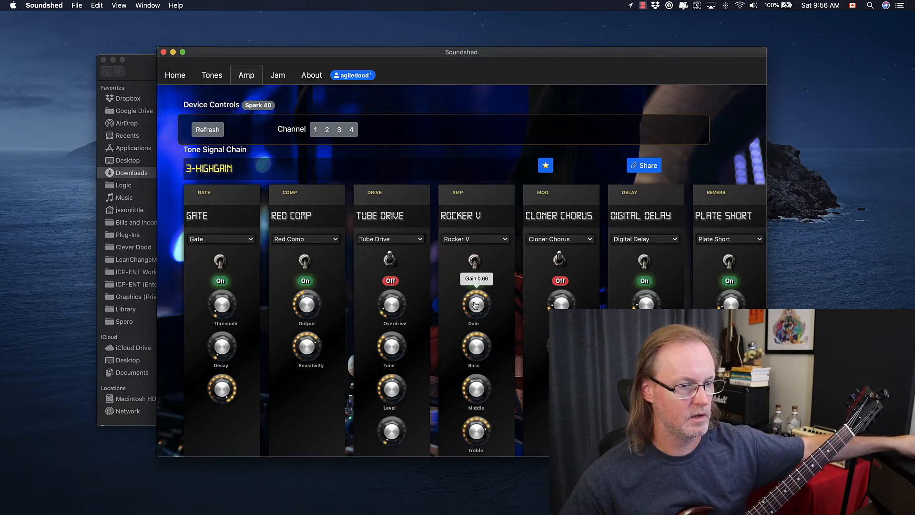
drag(476, 304, 475, 327)
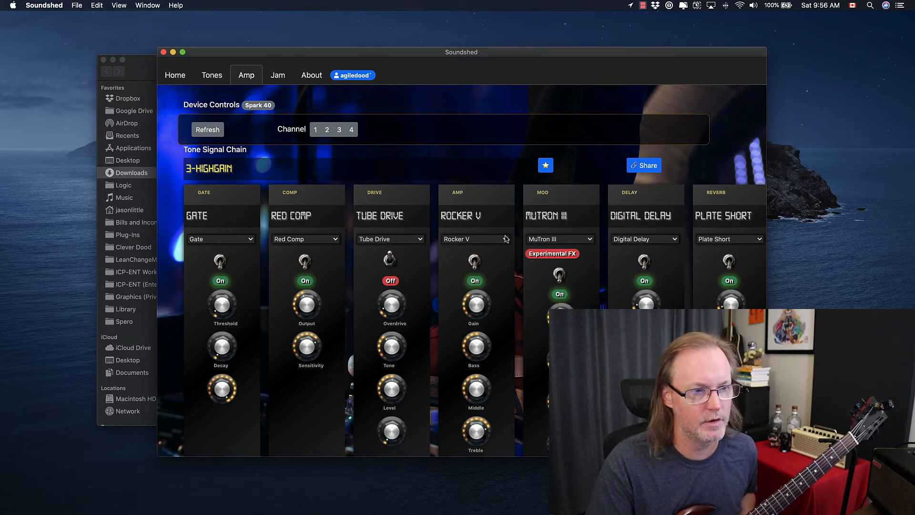
Step: Replace the Rocker V amp with the experimental GK 700 RB II model and toggle MuTron III off
click(474, 238)
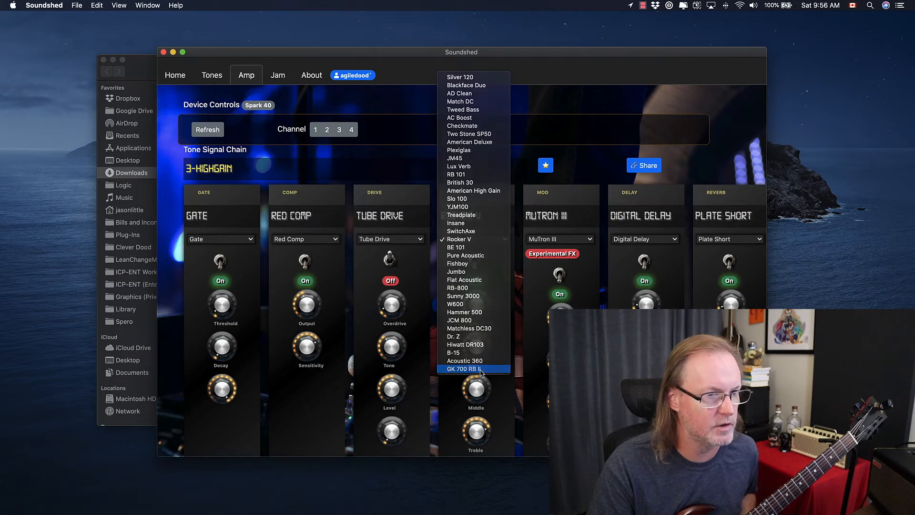
click(472, 368)
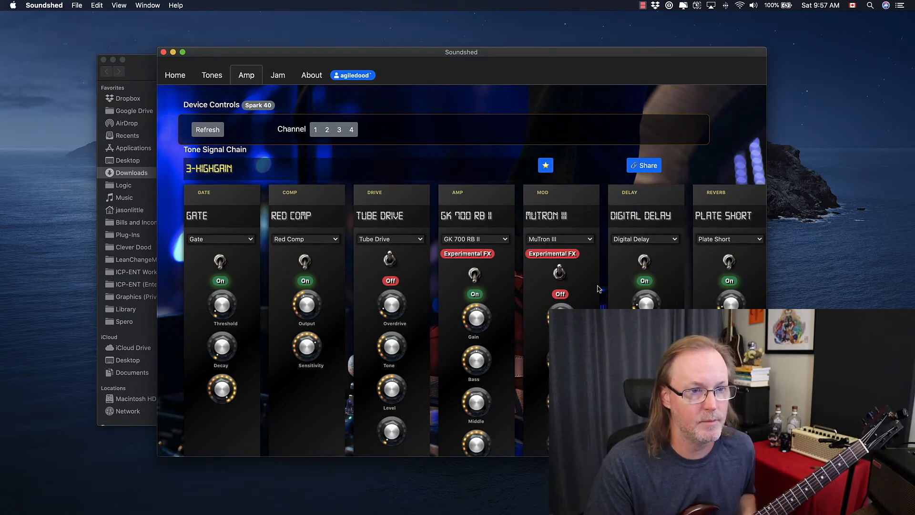
click(645, 238)
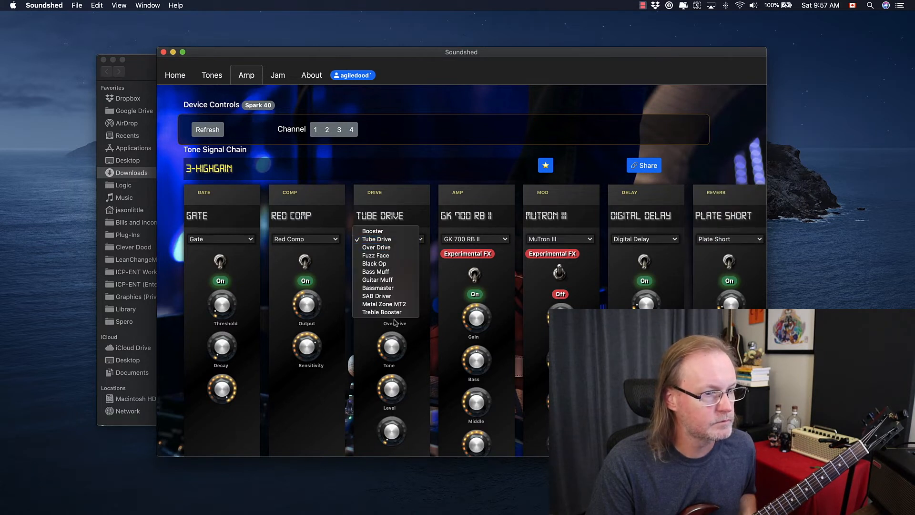
mouse_move(383, 304)
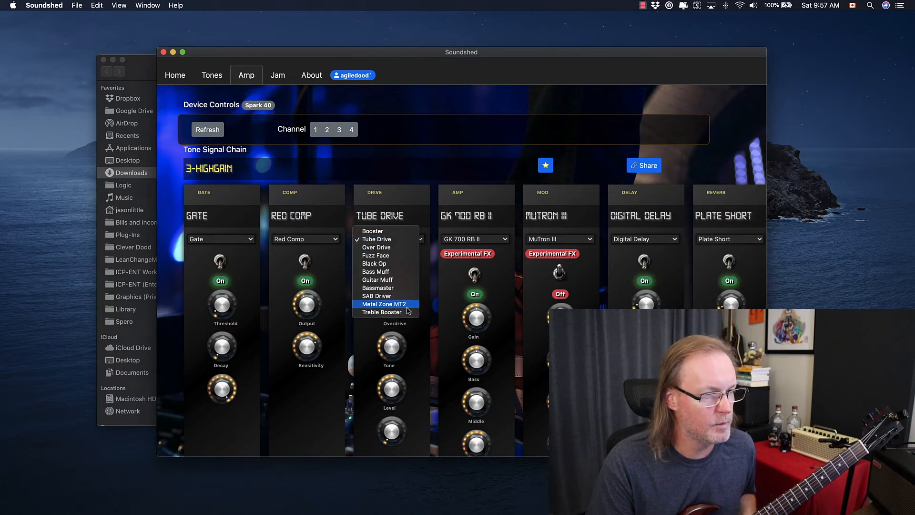
mouse_move(389, 311)
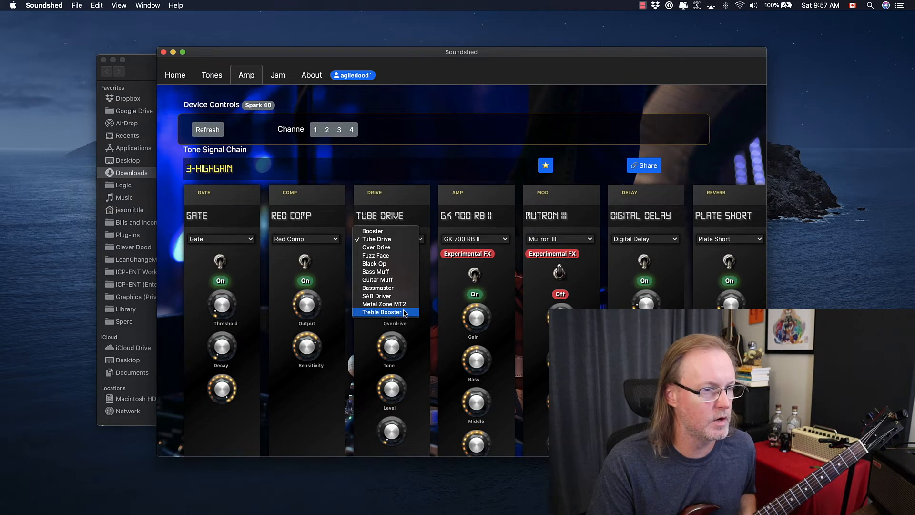
Step: Load the experimental Treble Booster as the drive effect, replacing Tube Drive
click(381, 311)
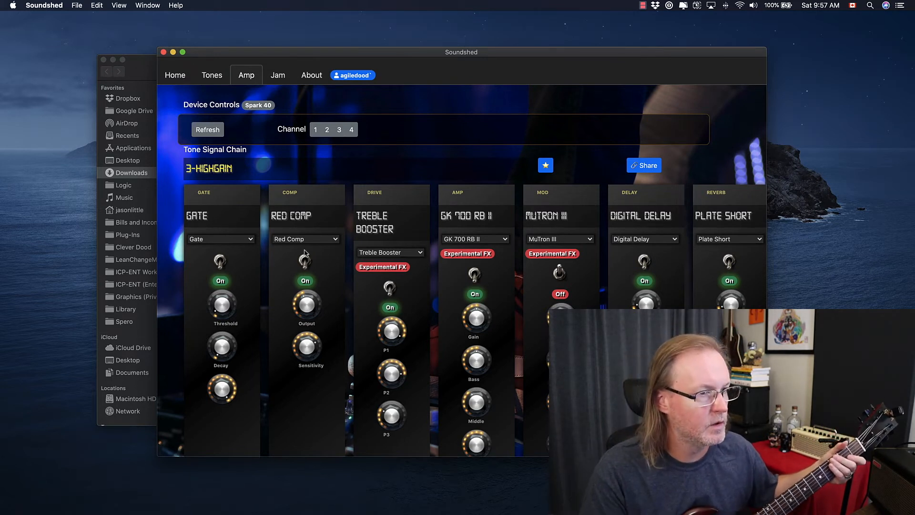
Step: Keep Gate as the gate effect, then go to the Jam backing tracks page
click(221, 238)
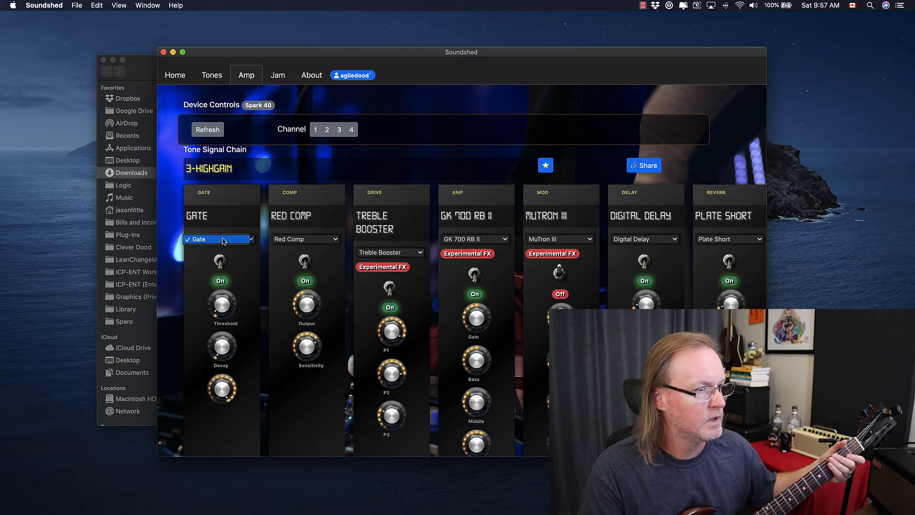
click(306, 239)
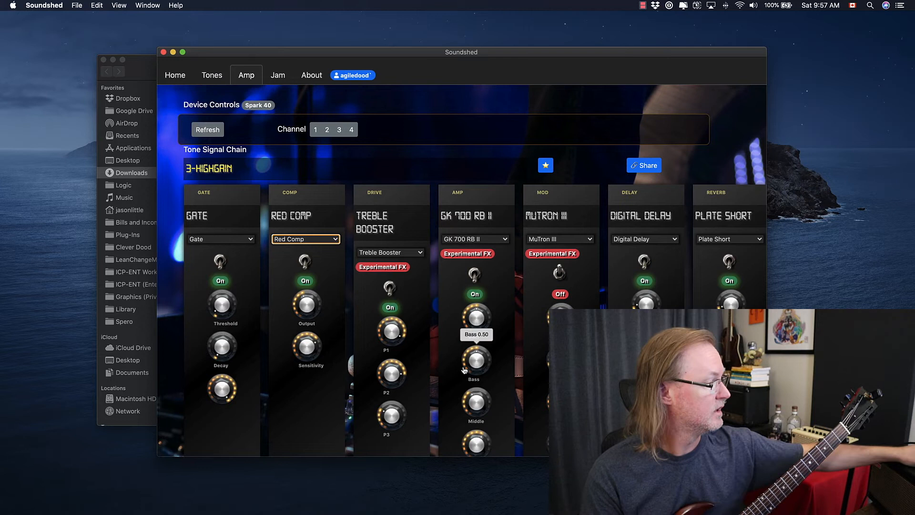
mouse_move(483, 379)
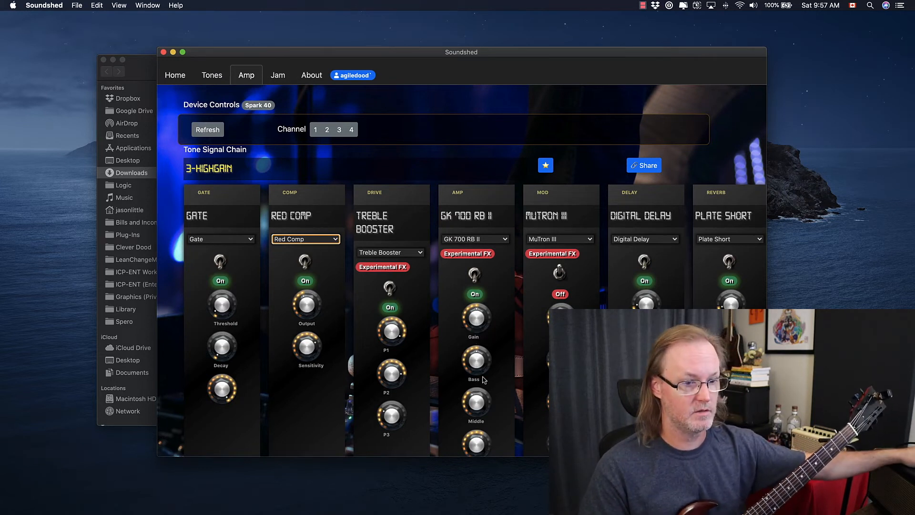
mouse_move(328, 285)
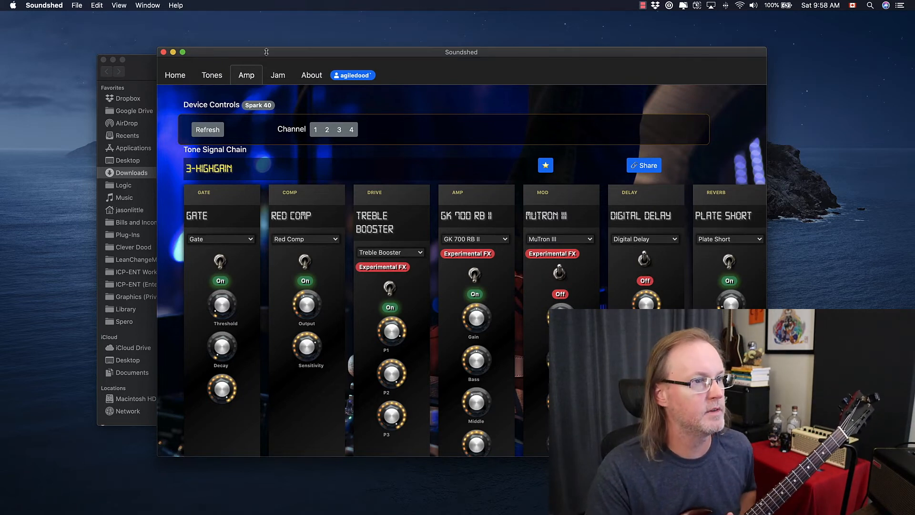
click(277, 74)
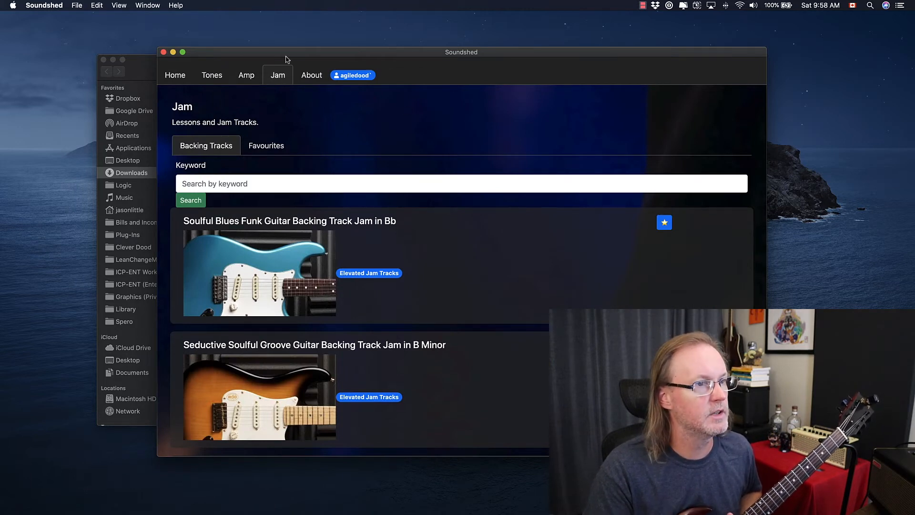
Step: View the saved Vox trem stadium tone's edit dialog in My Tones and dismiss it
click(212, 75)
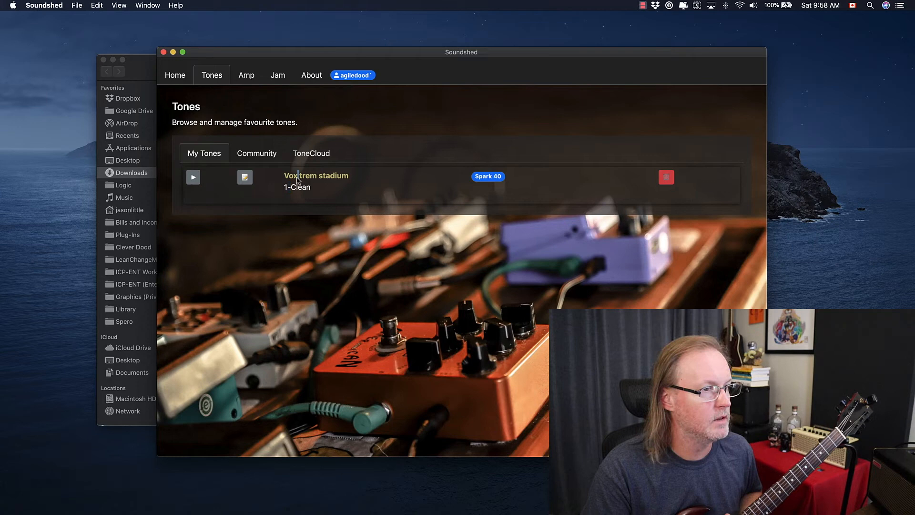
click(244, 177)
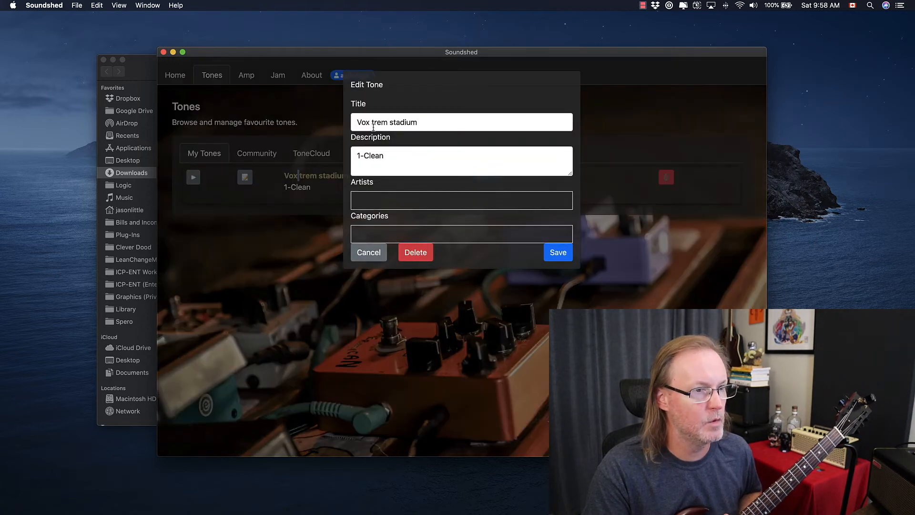
click(369, 251)
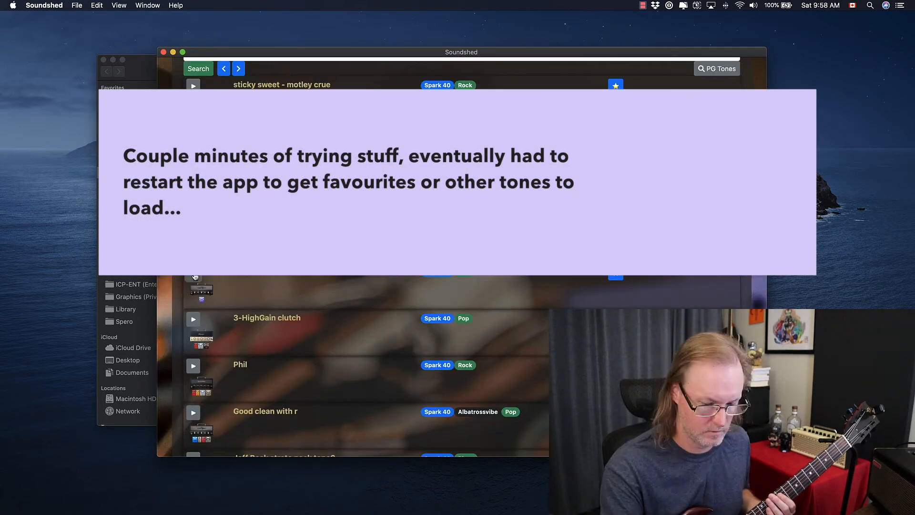
Step: Relaunch Soundshed from the Downloads folder so it opens on its home page
click(246, 74)
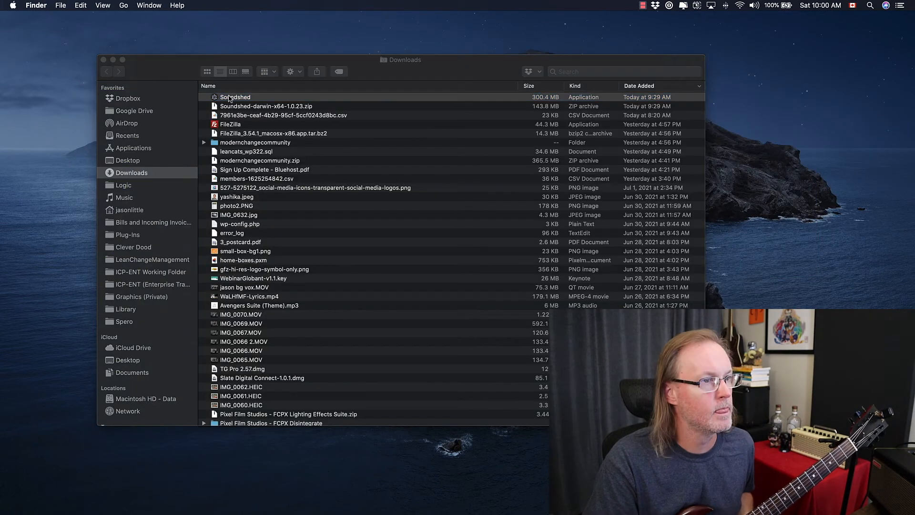
double_click(234, 97)
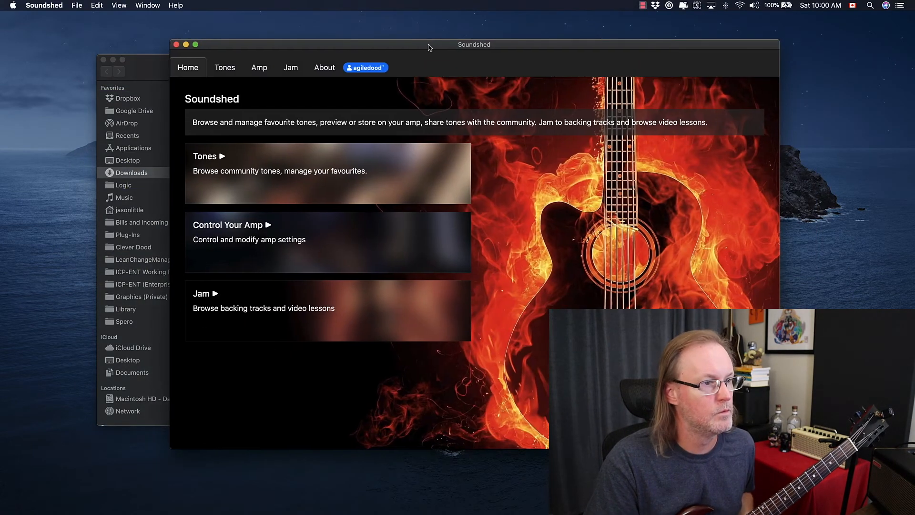
Step: Load Fender Clean 2 from My Tones and refresh the Amp page to show its signal chain
click(225, 67)
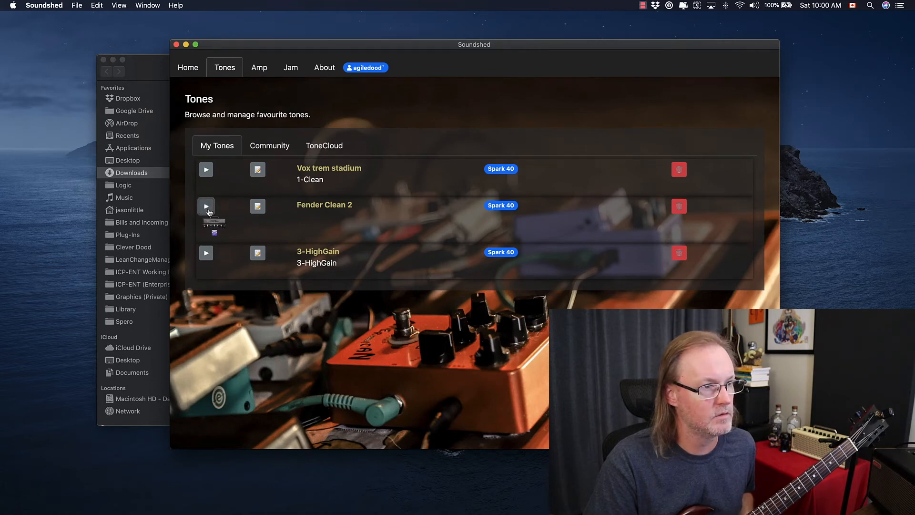
mouse_move(217, 191)
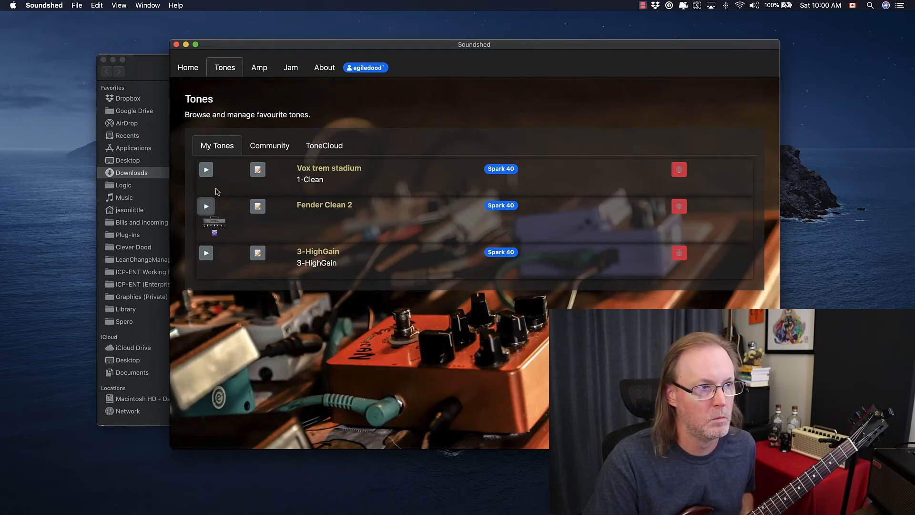
click(259, 66)
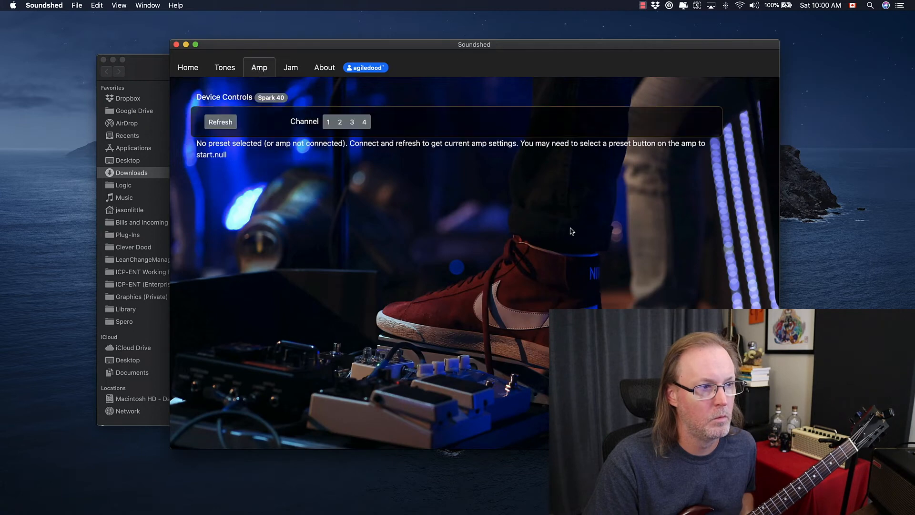
click(220, 122)
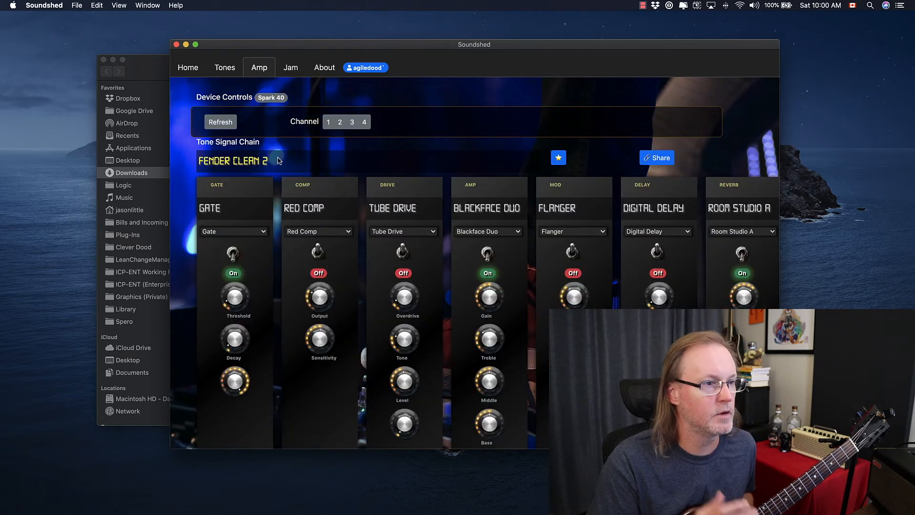
click(225, 67)
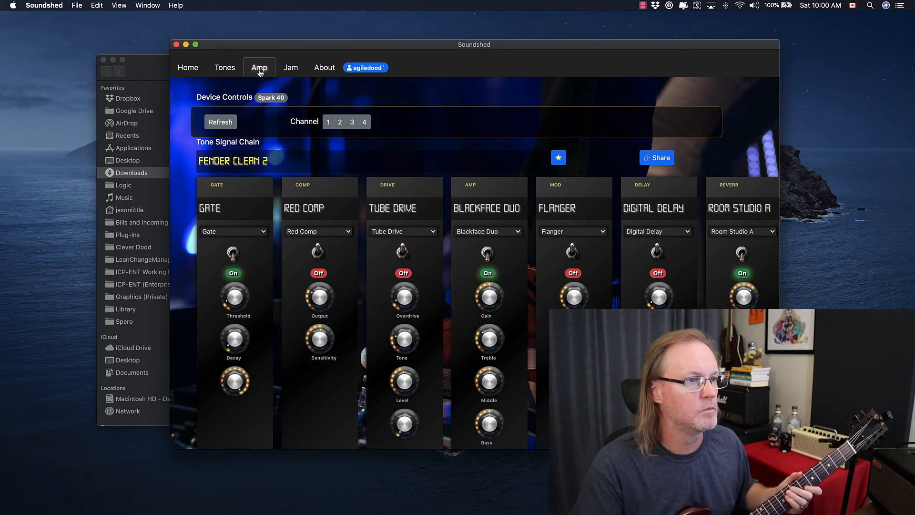
Step: Browse My Tones and Community tones, toggling back to the amp signal chain between visits
click(225, 67)
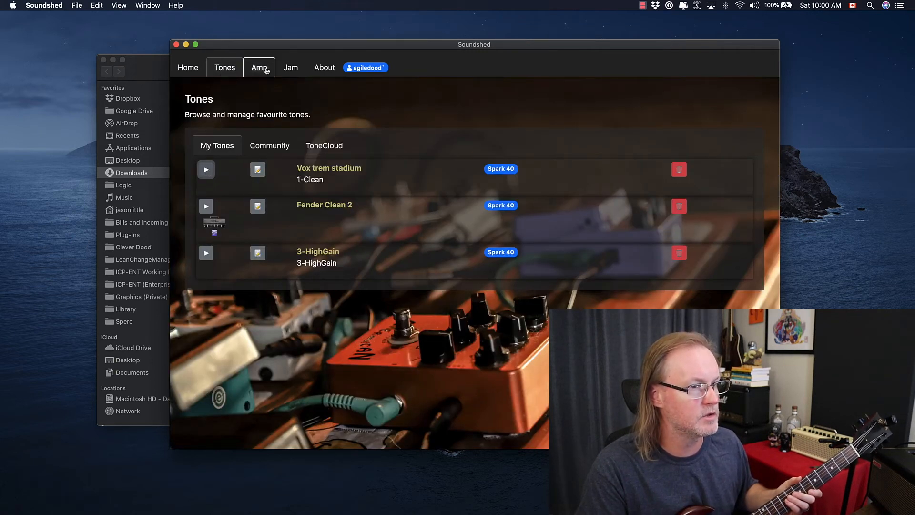
click(258, 66)
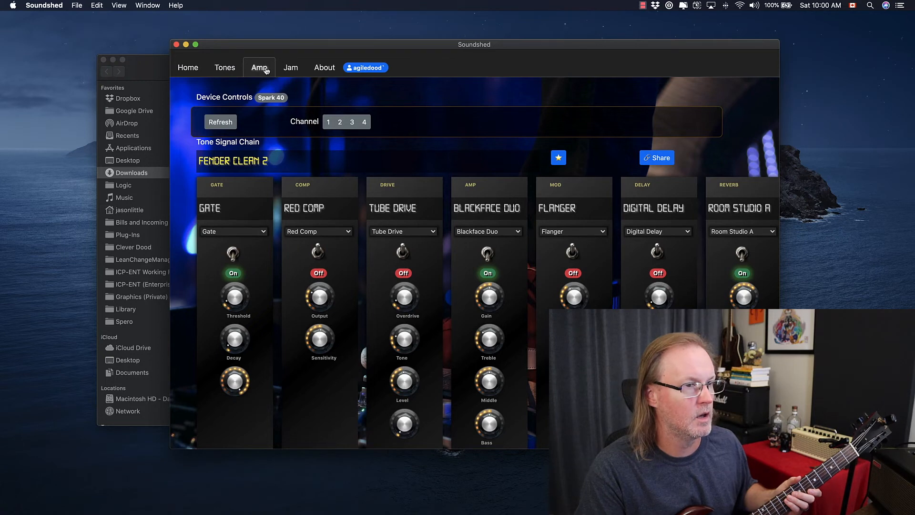
click(225, 67)
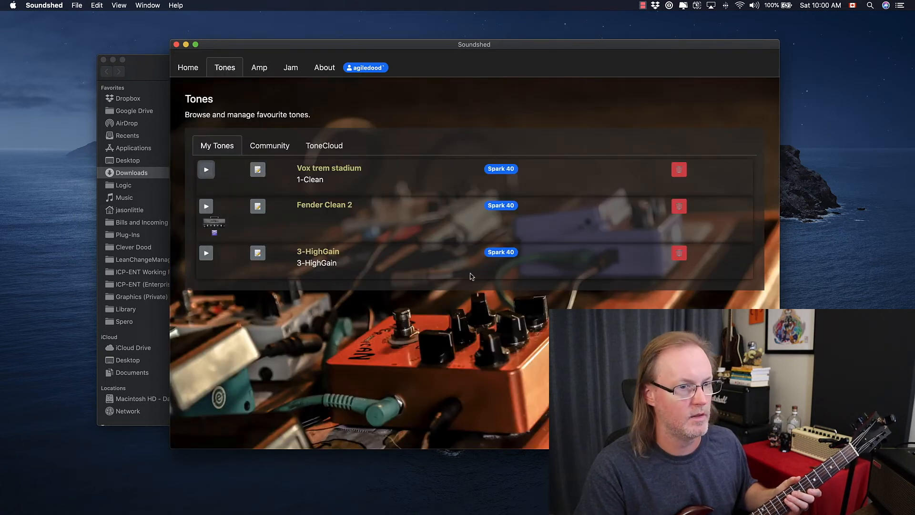
click(258, 67)
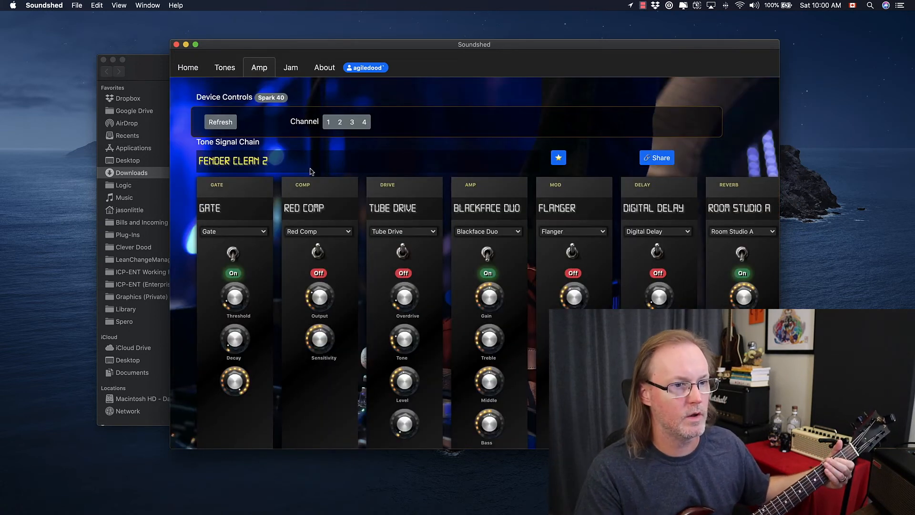
mouse_move(258, 71)
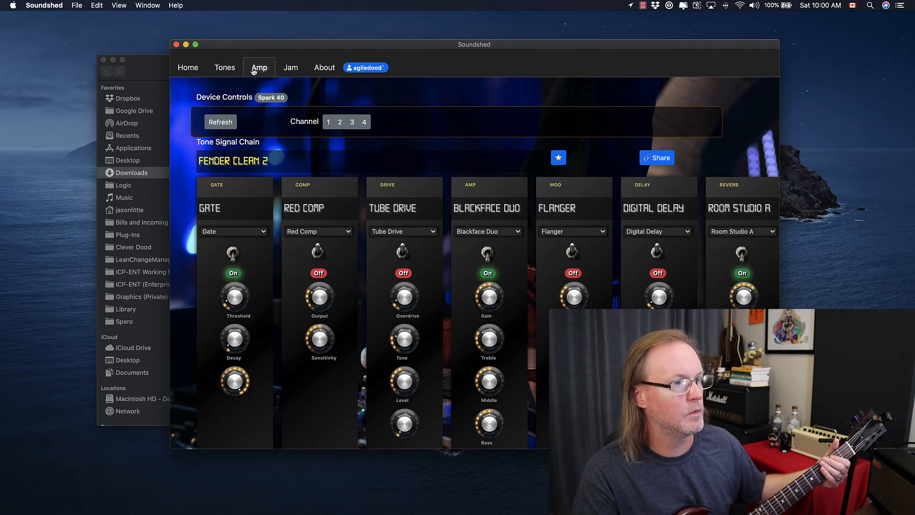
click(225, 67)
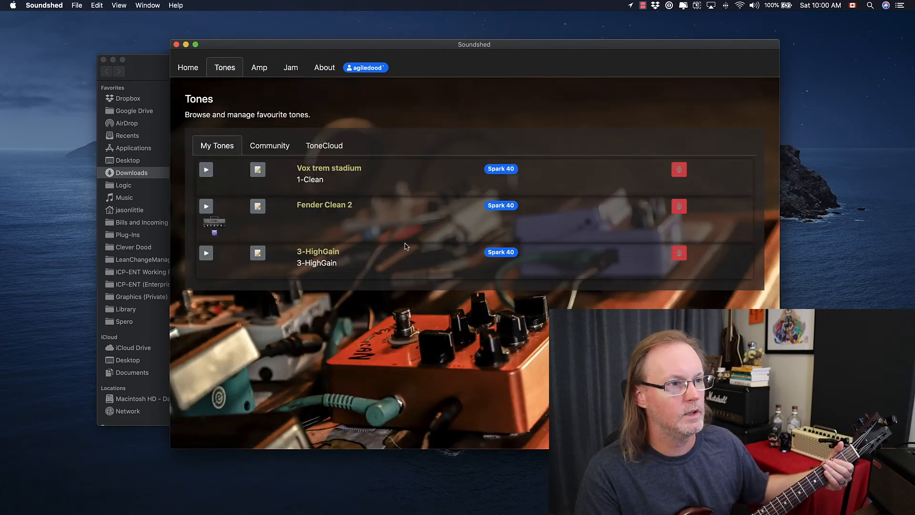
click(268, 145)
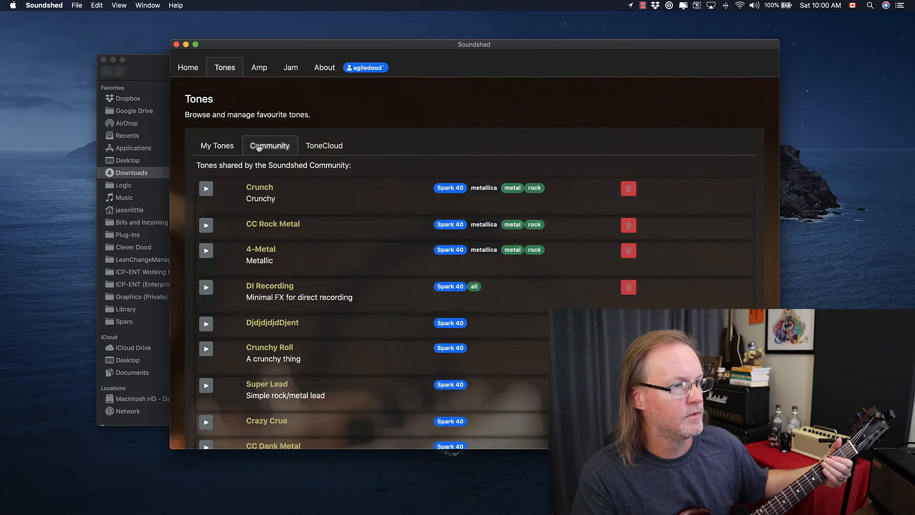
click(217, 144)
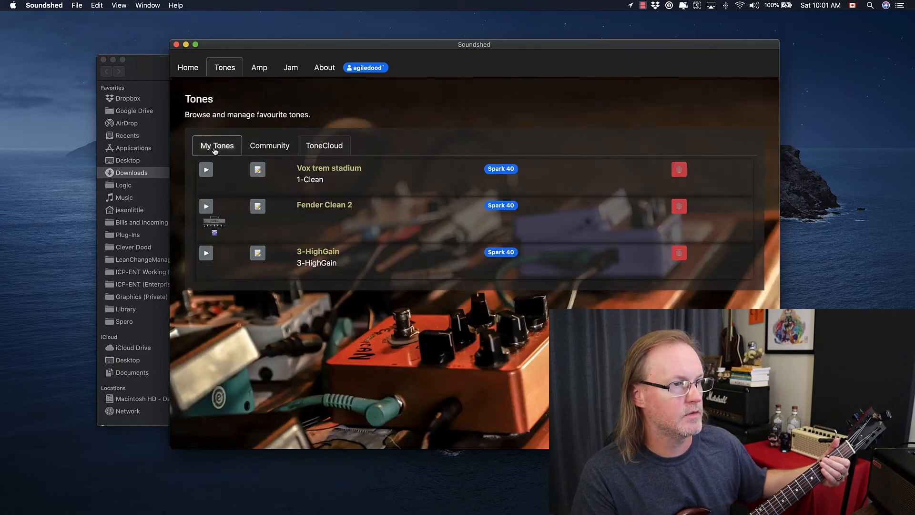
Step: Switch the amp to channel 2, loading the 2-Crunch preset with AC Boost and Chamber
click(259, 66)
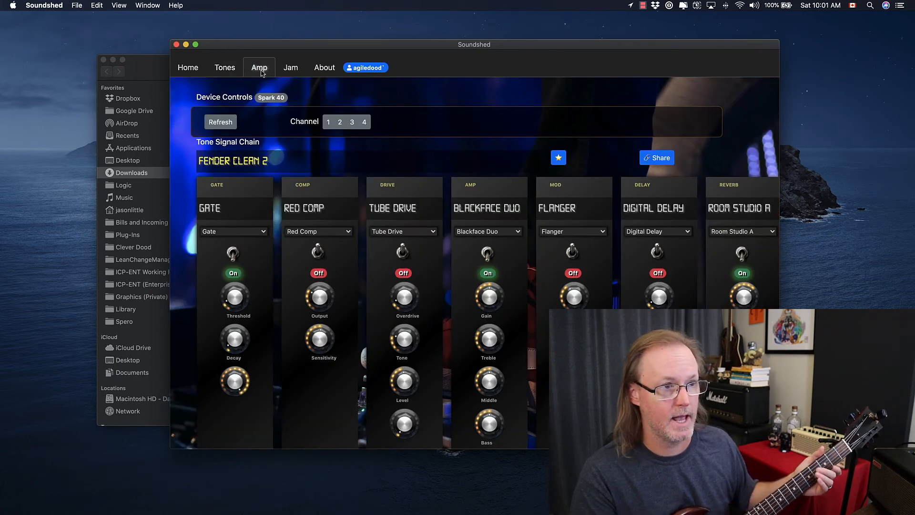
click(340, 122)
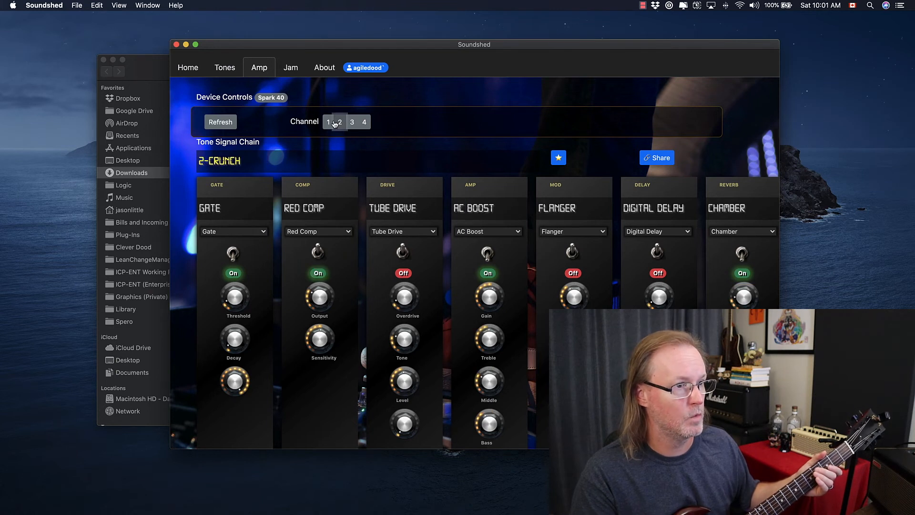